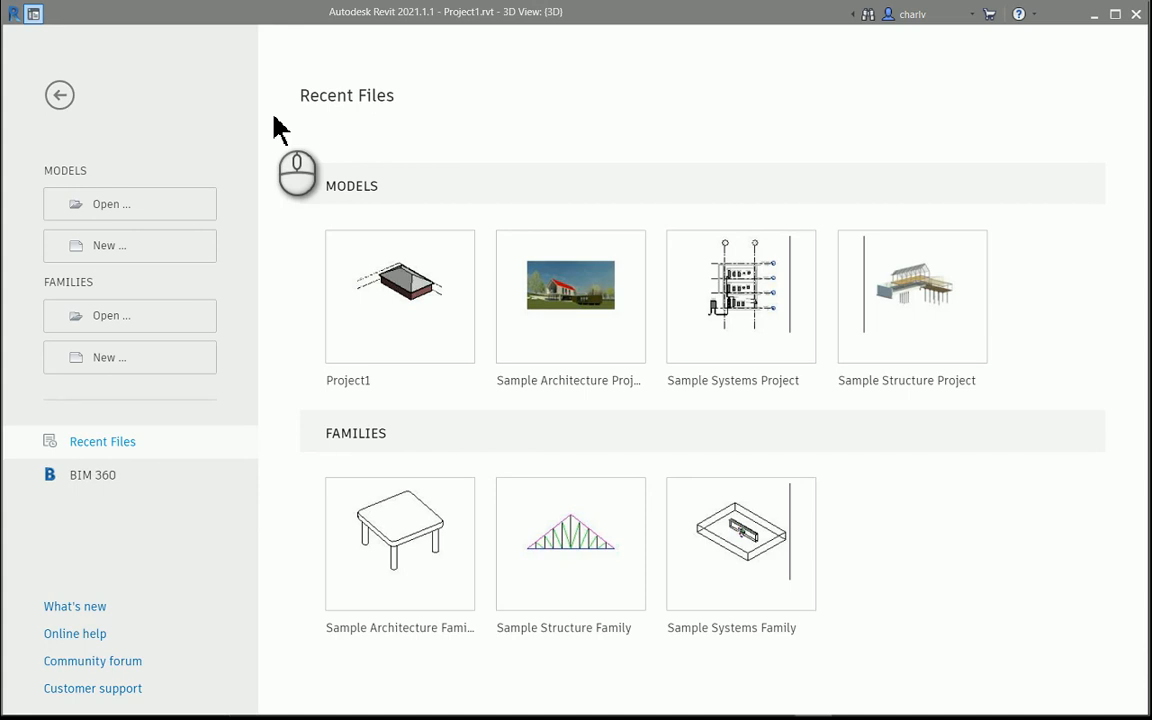
mouse_move(284, 216)
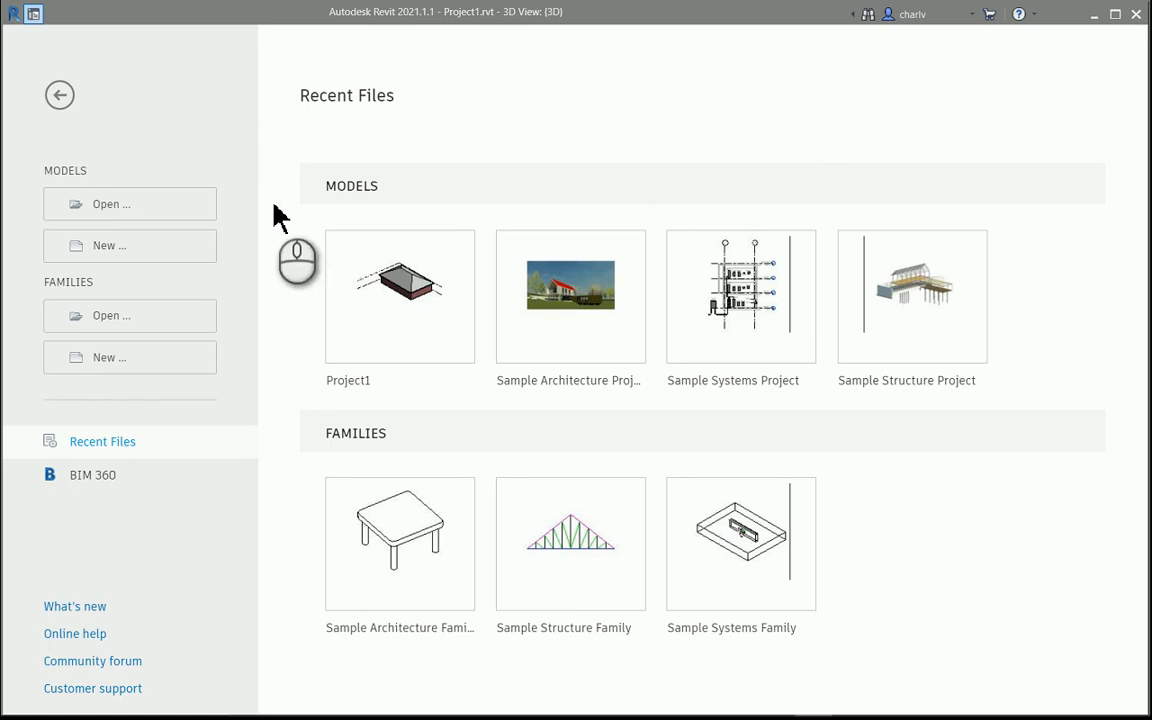
Step: Reopen Project1 from Revit's recent projects, showing the hipped-roof building in 3D
click(400, 296)
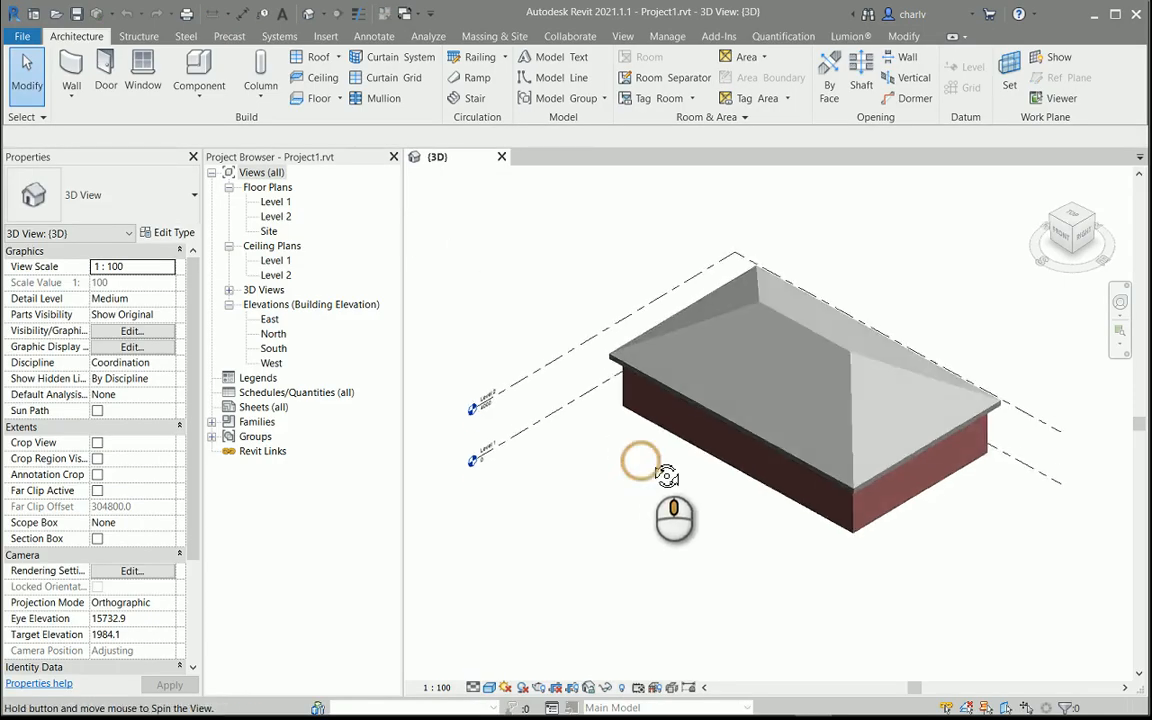
drag(668, 476, 692, 268)
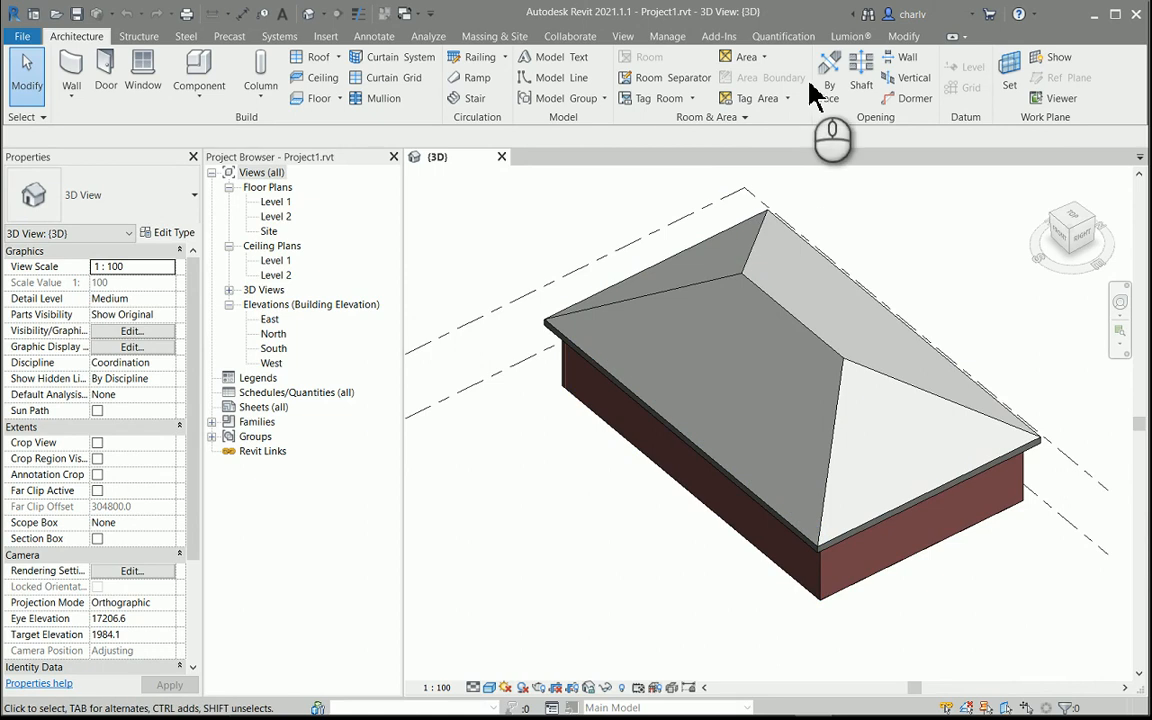
Step: Switch to the Lumion ribbon, orbit to a front view and window-select the brick walls to hide them
click(848, 36)
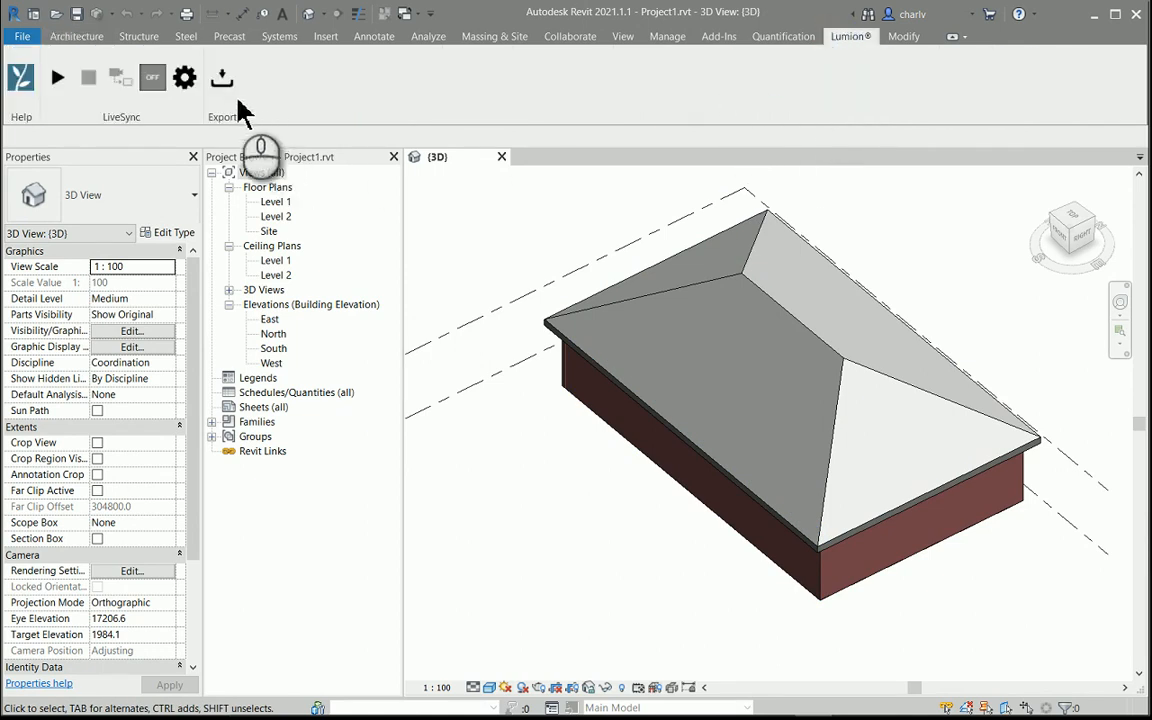
mouse_move(224, 76)
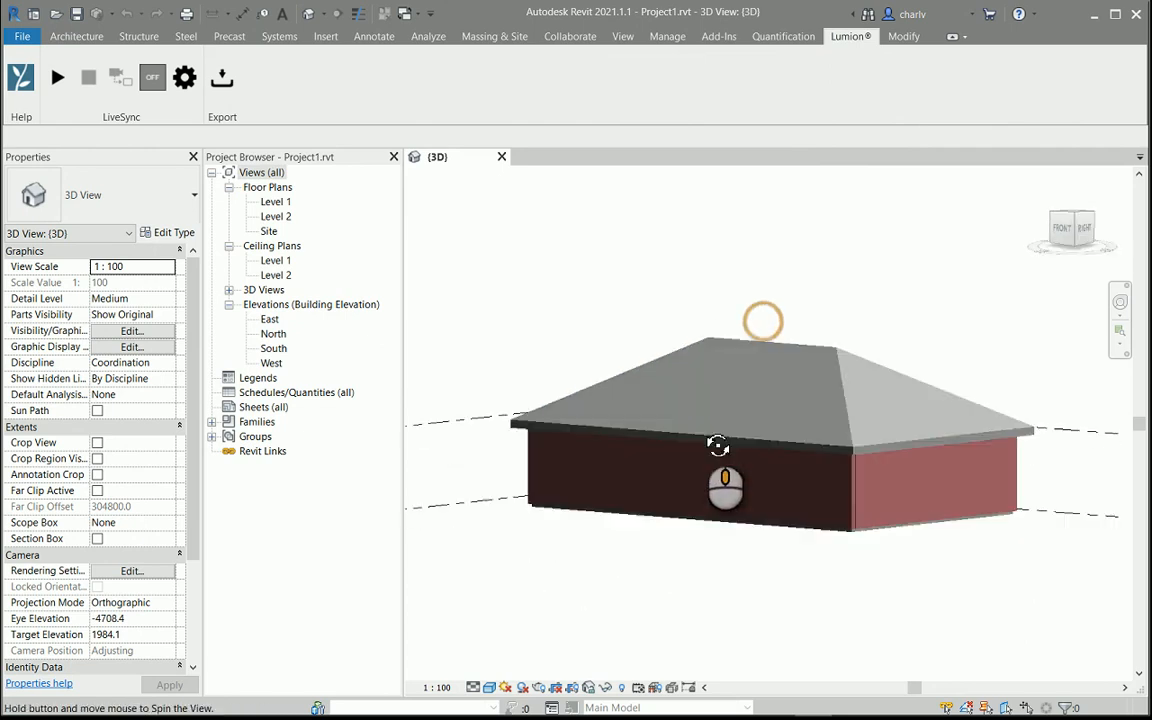
drag(718, 444, 960, 350)
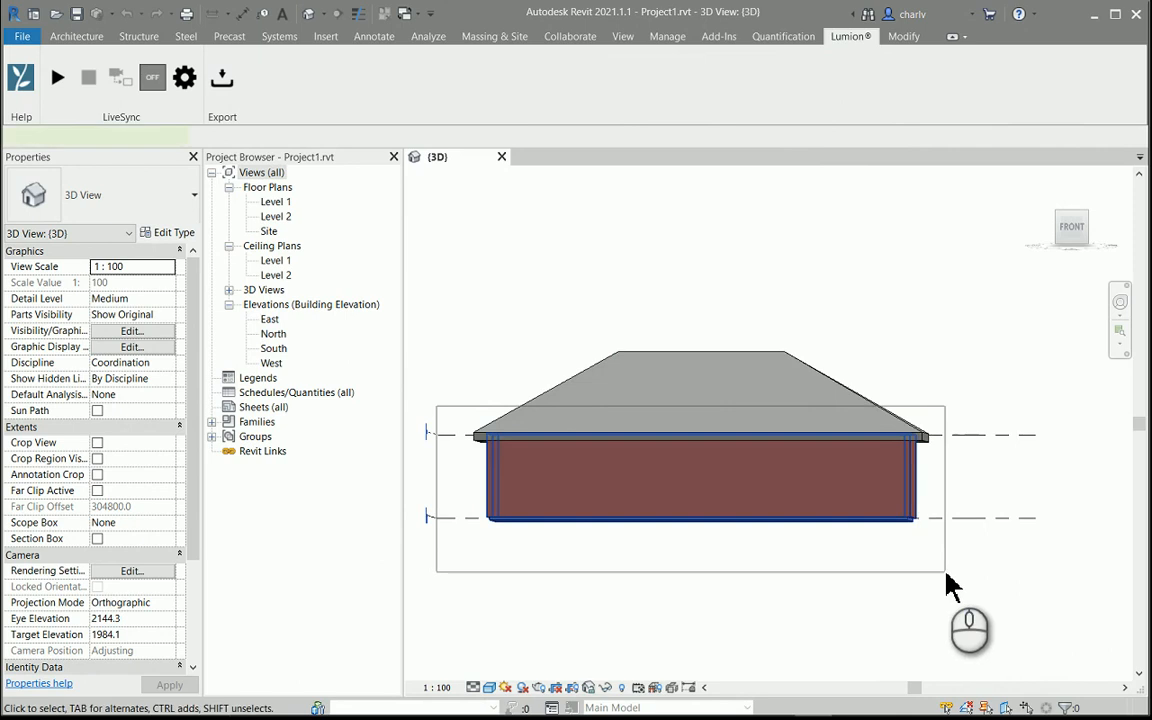
drag(950, 584, 864, 438)
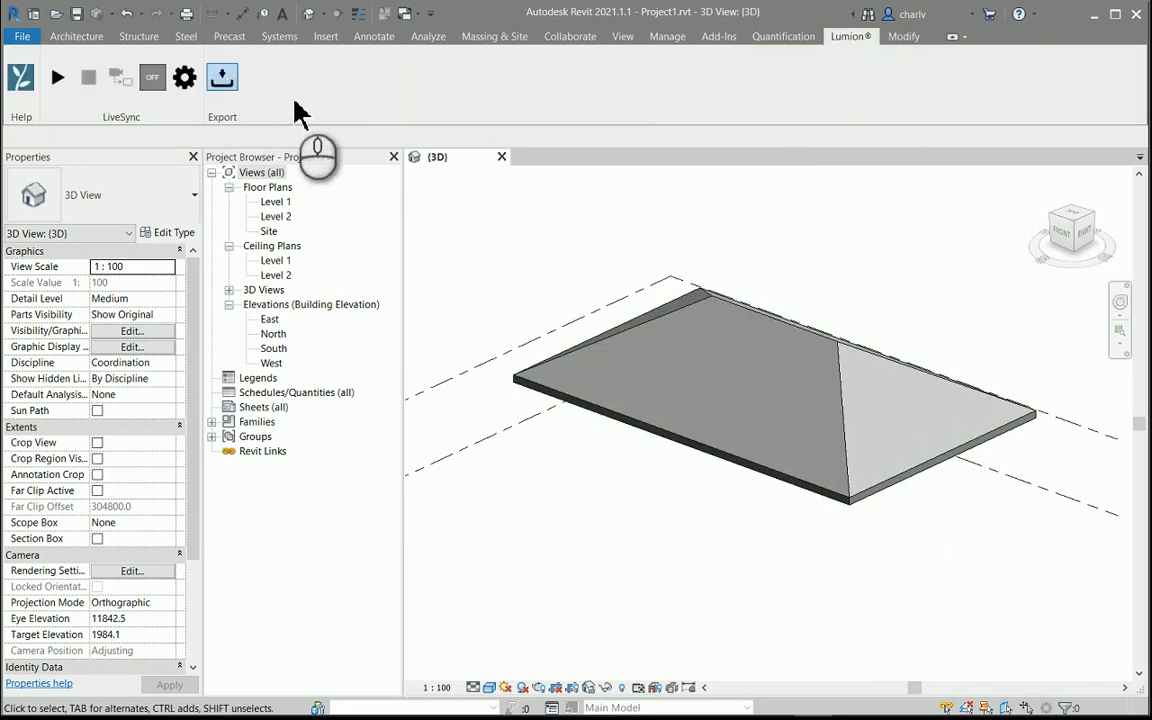
Step: Export the roof-only model to Lumion from the ribbon, then minimize Revit
click(220, 76)
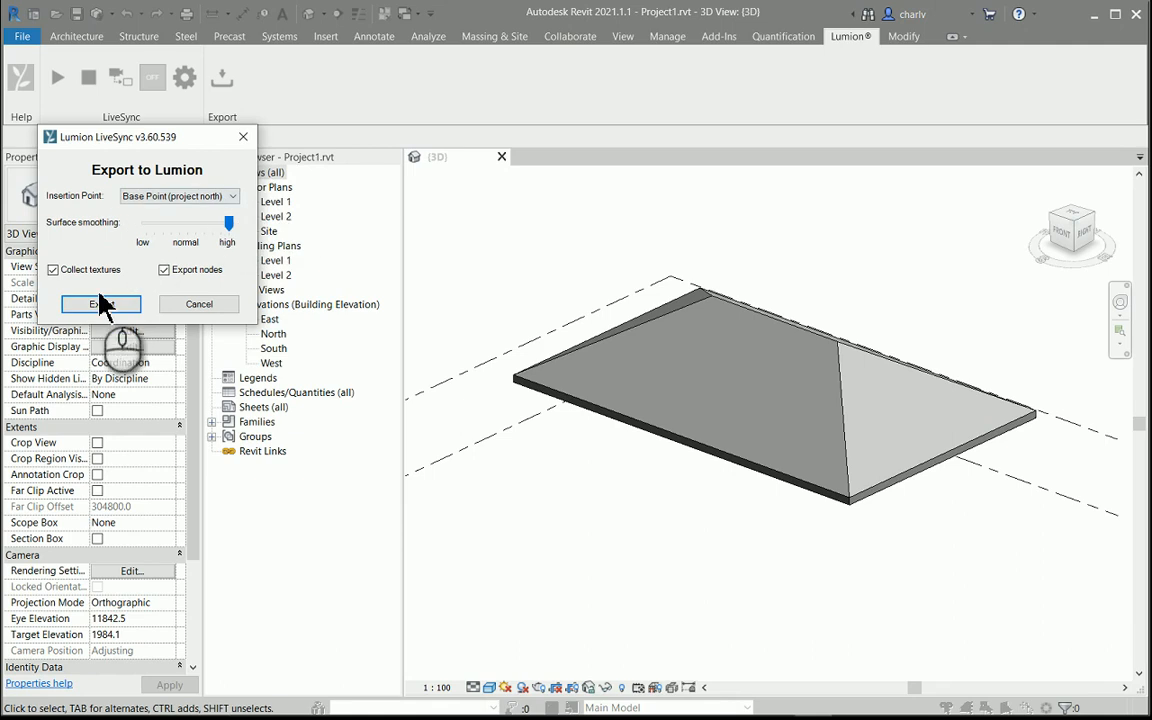
click(100, 304)
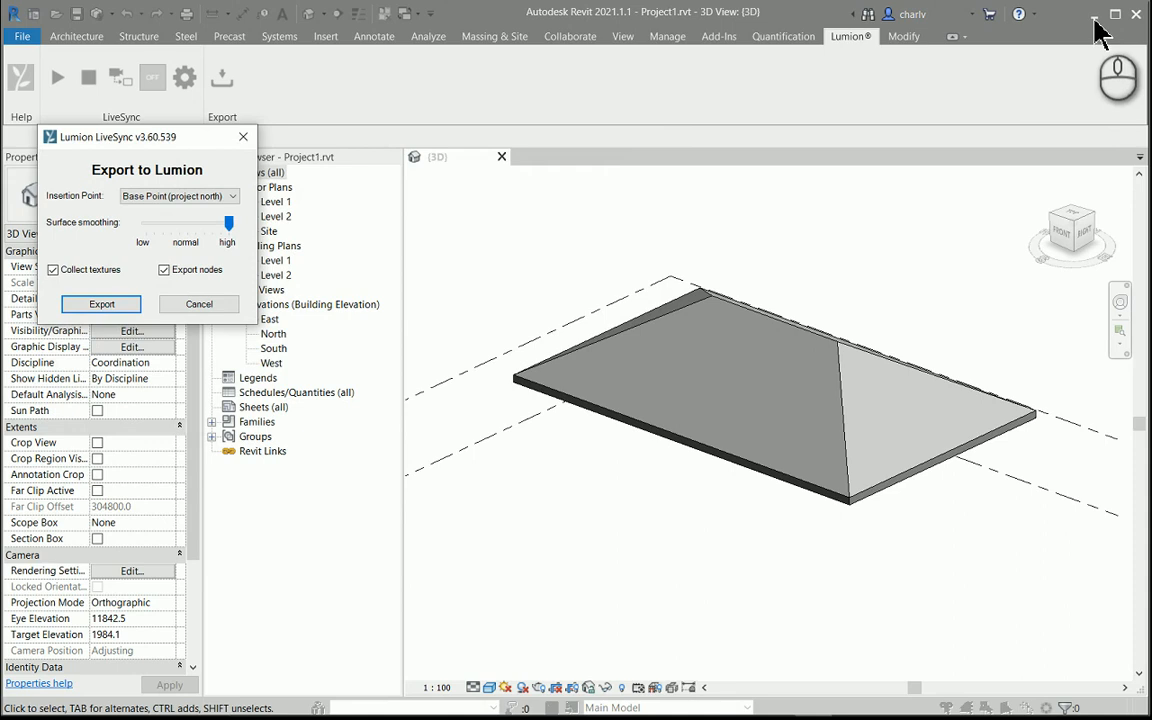
click(198, 304)
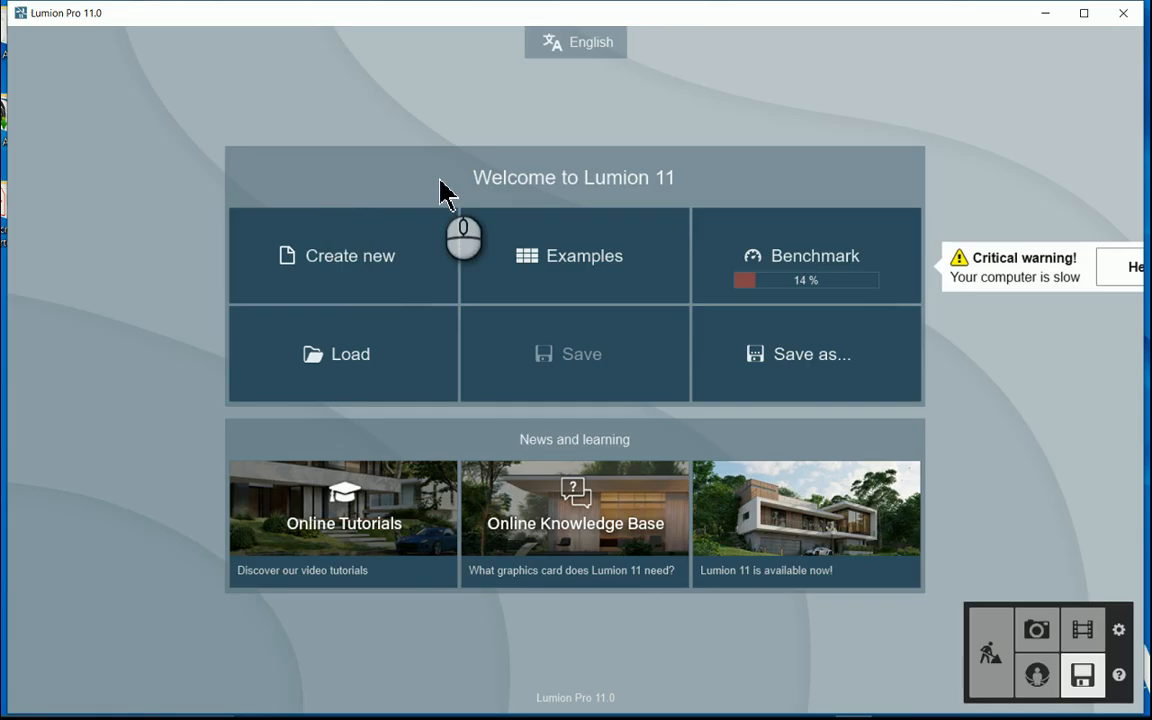
mouse_move(304, 276)
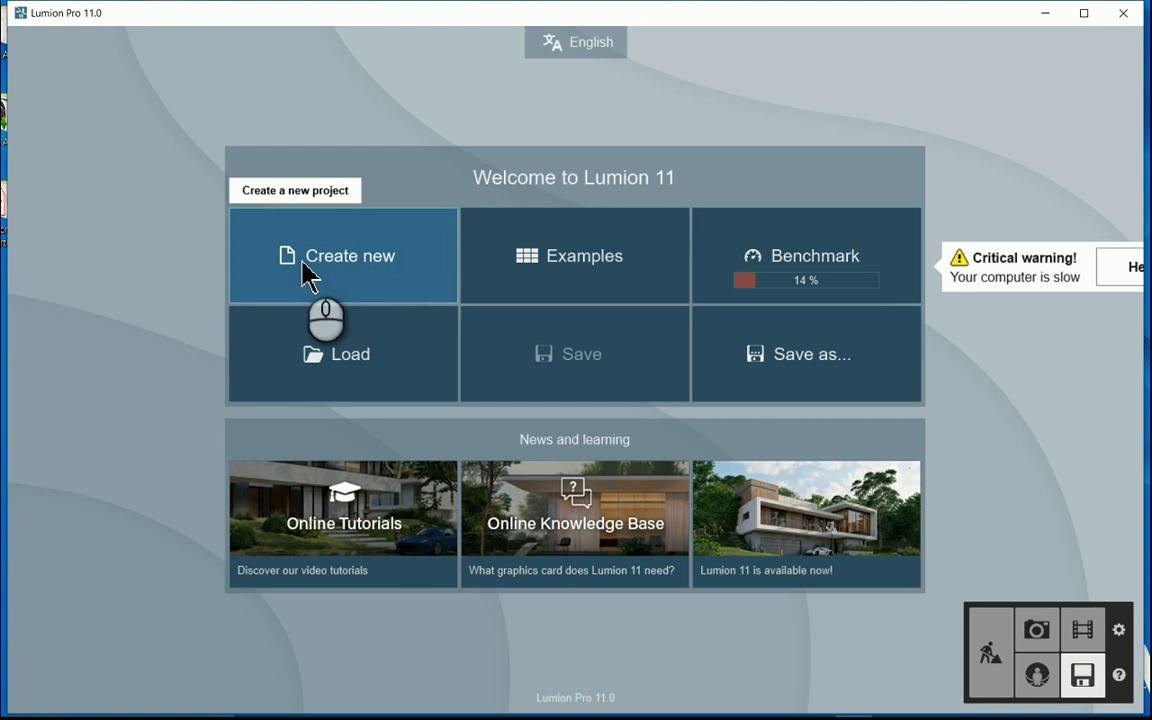
Step: Create a new Lumion project using the plain grass environment template
click(344, 256)
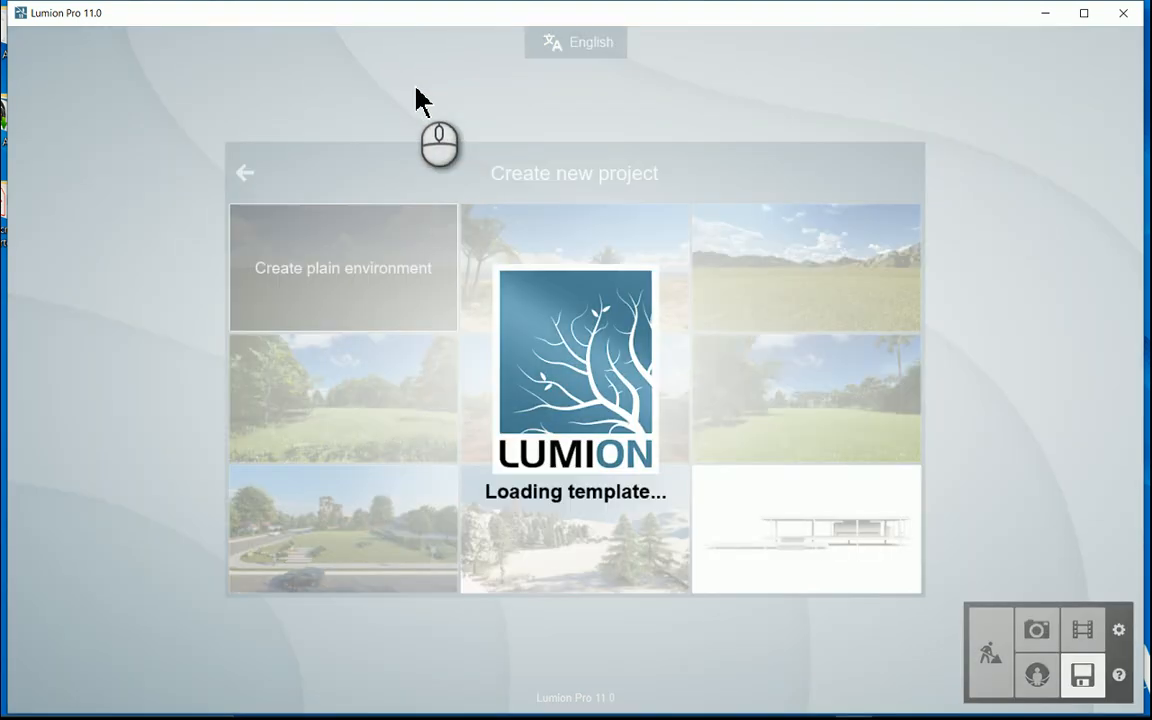
click(344, 268)
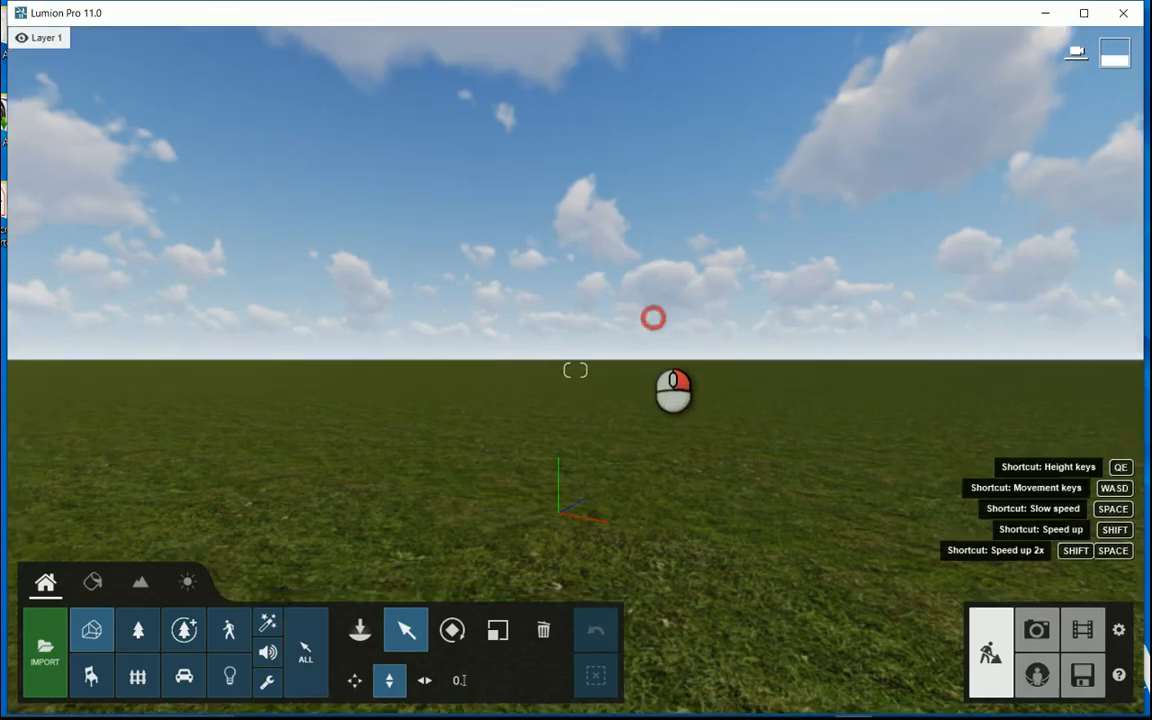
mouse_move(42, 648)
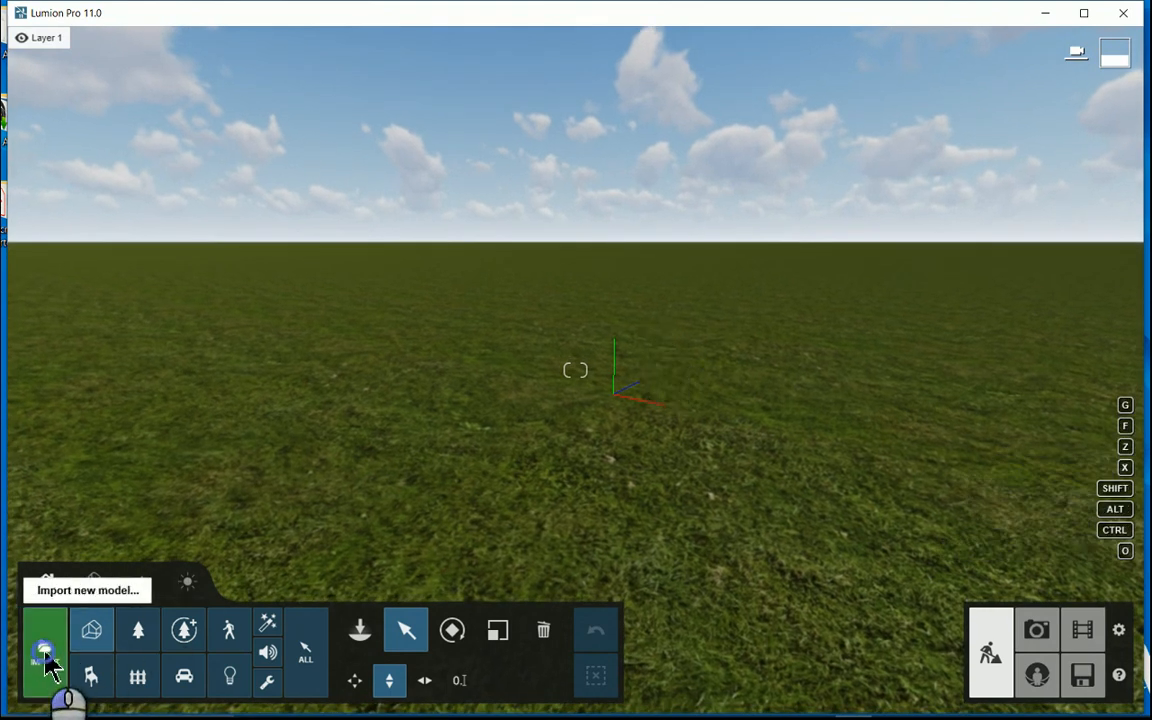
click(44, 640)
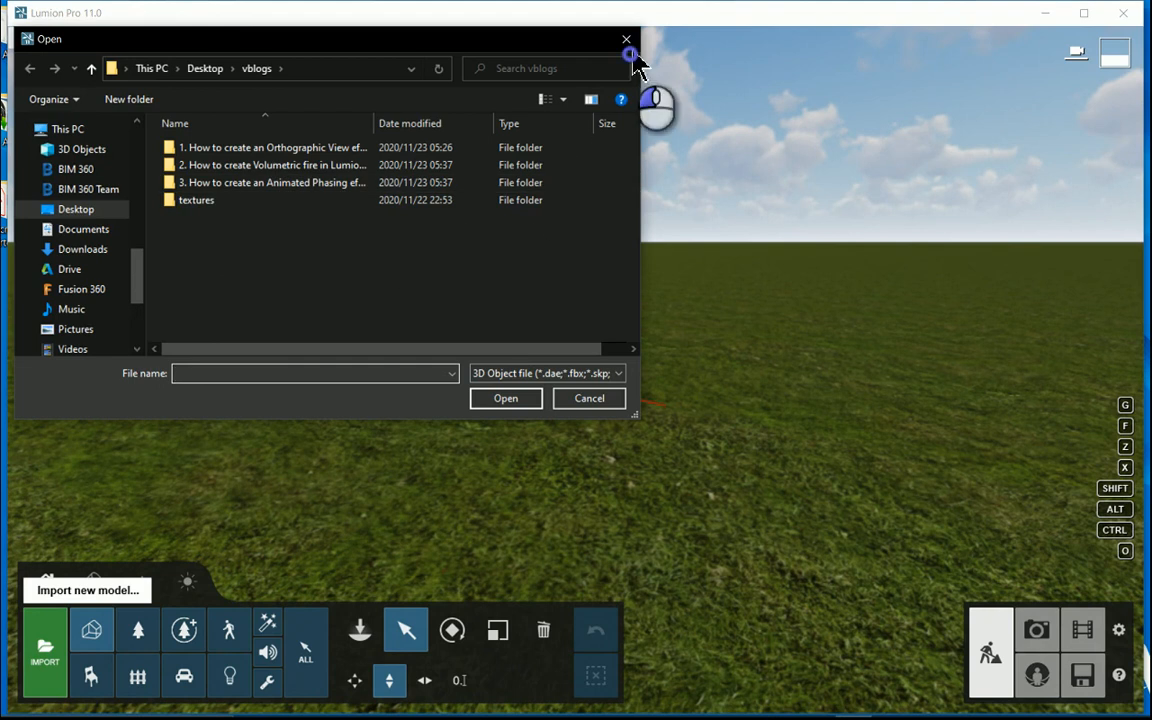
click(588, 398)
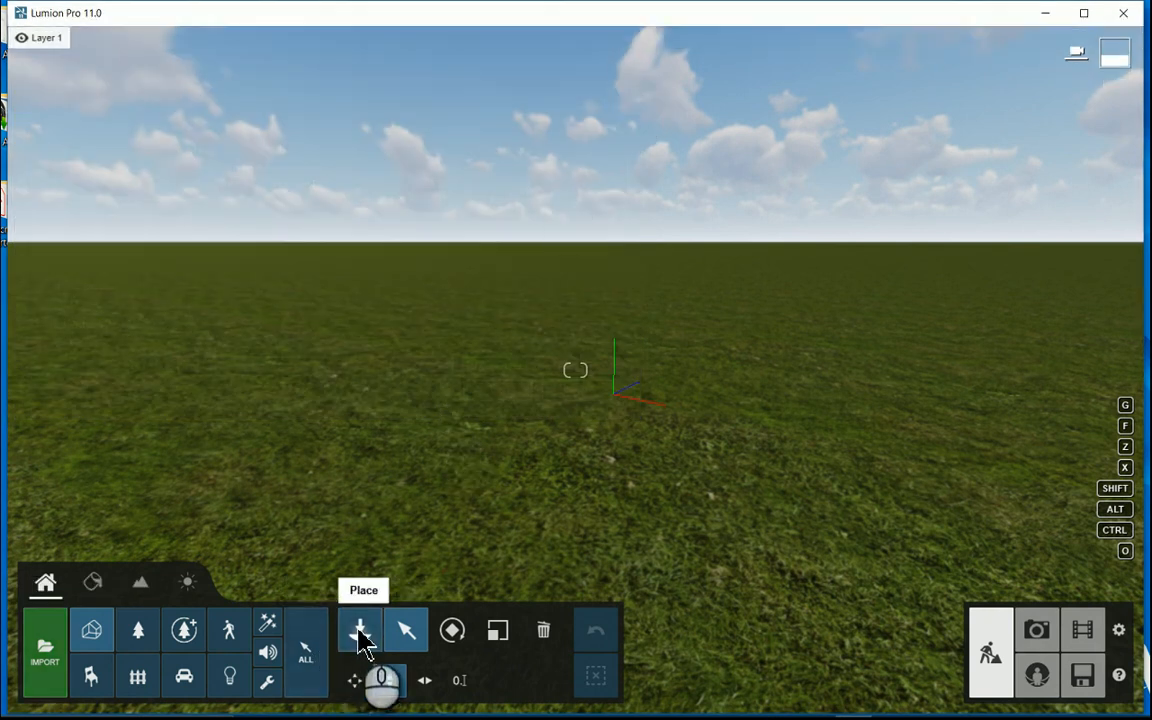
Step: Place the imported floor, walls and roof models from the Imported Models library onto the grass
click(360, 630)
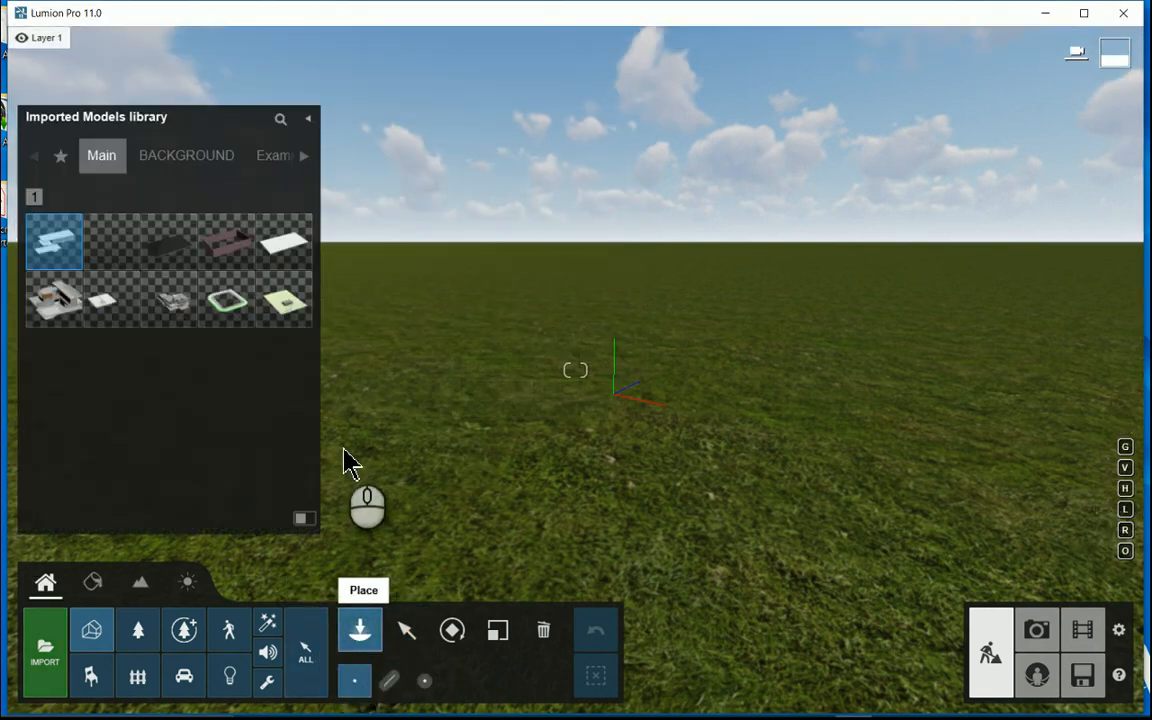
mouse_move(170, 258)
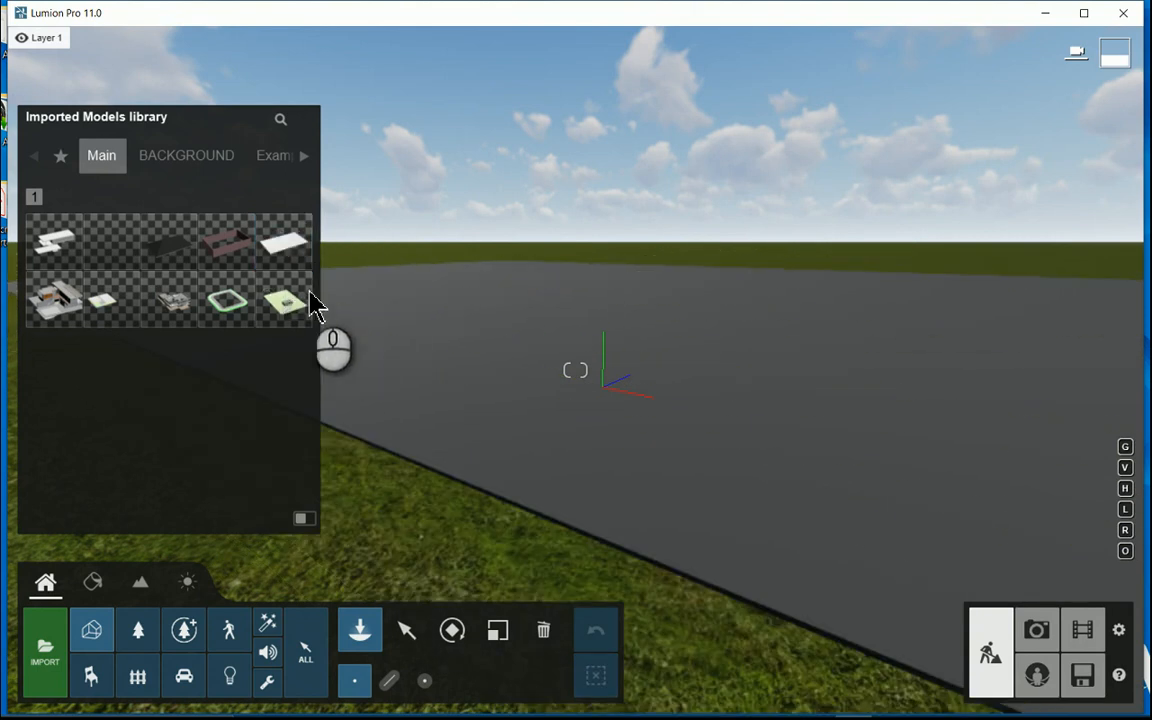
click(226, 244)
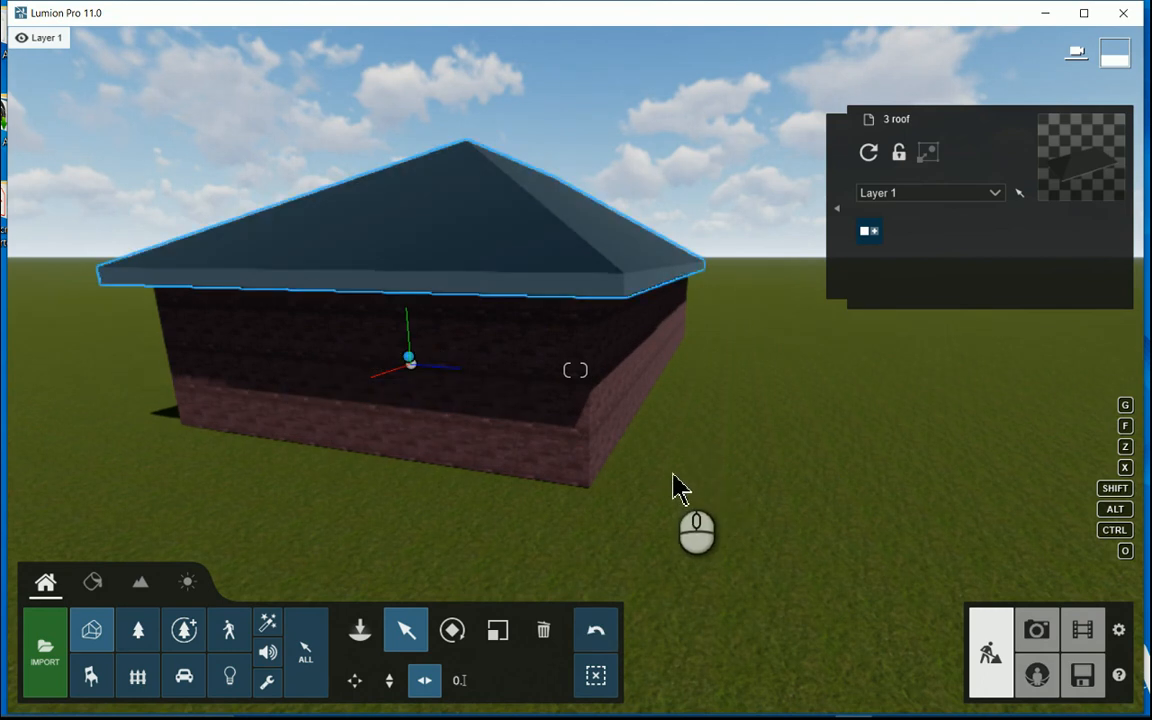
mouse_move(790, 444)
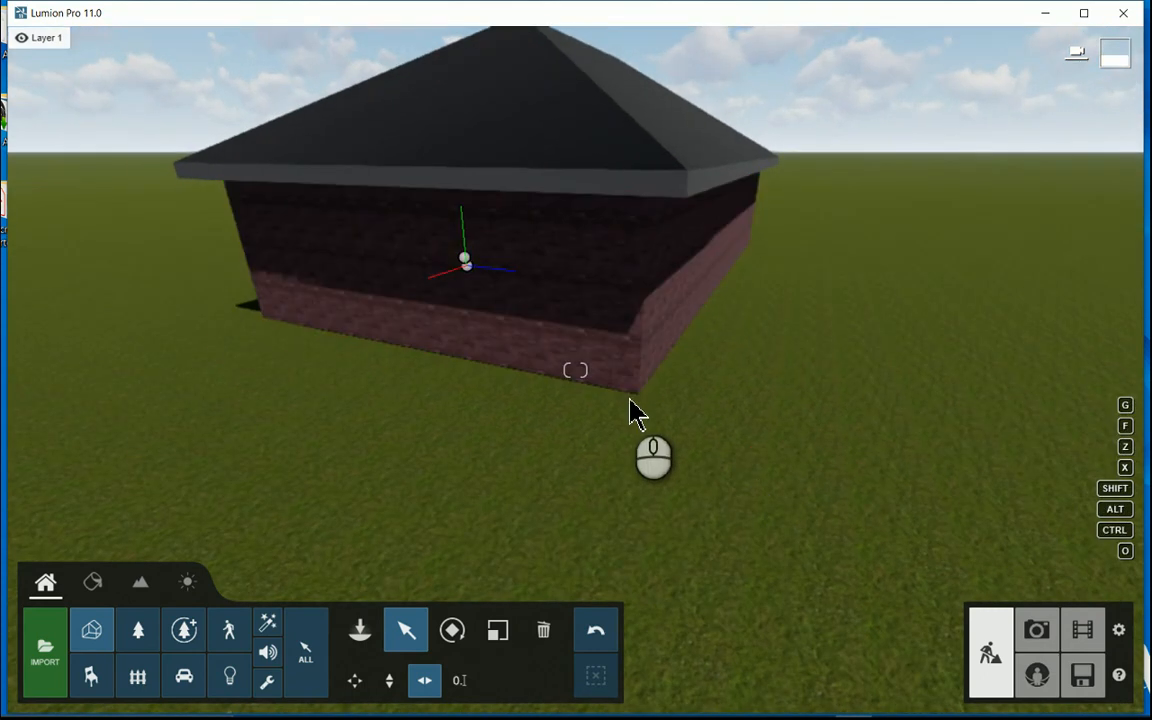
click(632, 144)
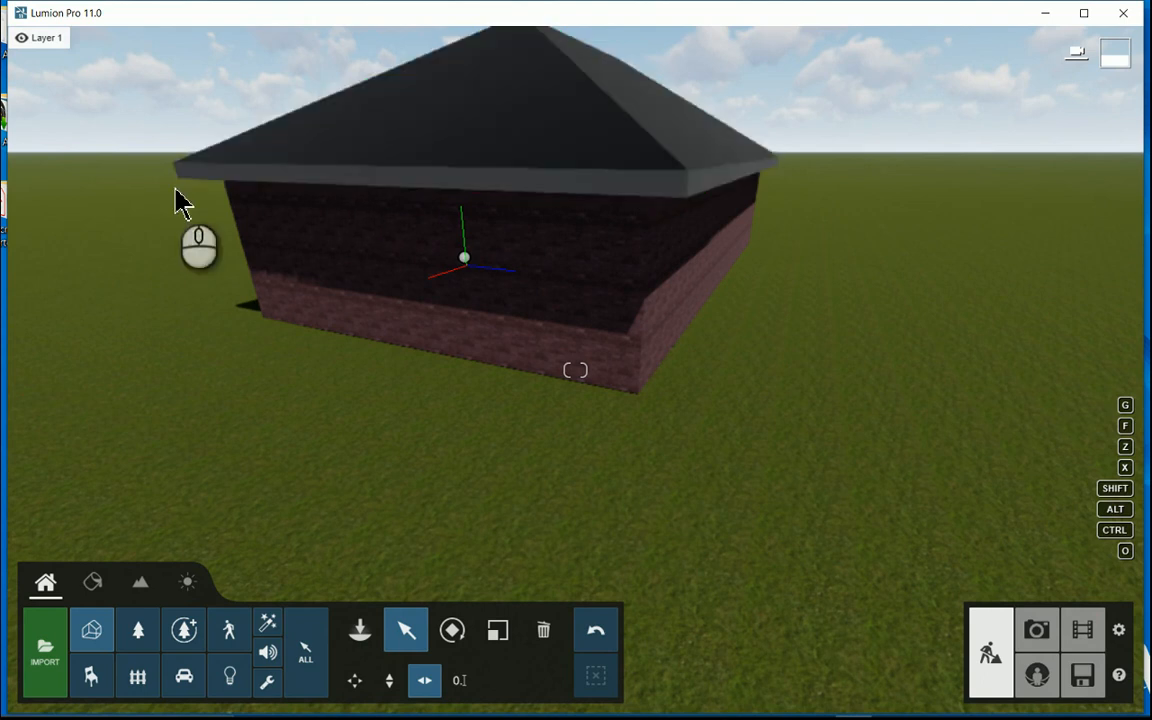
mouse_move(688, 468)
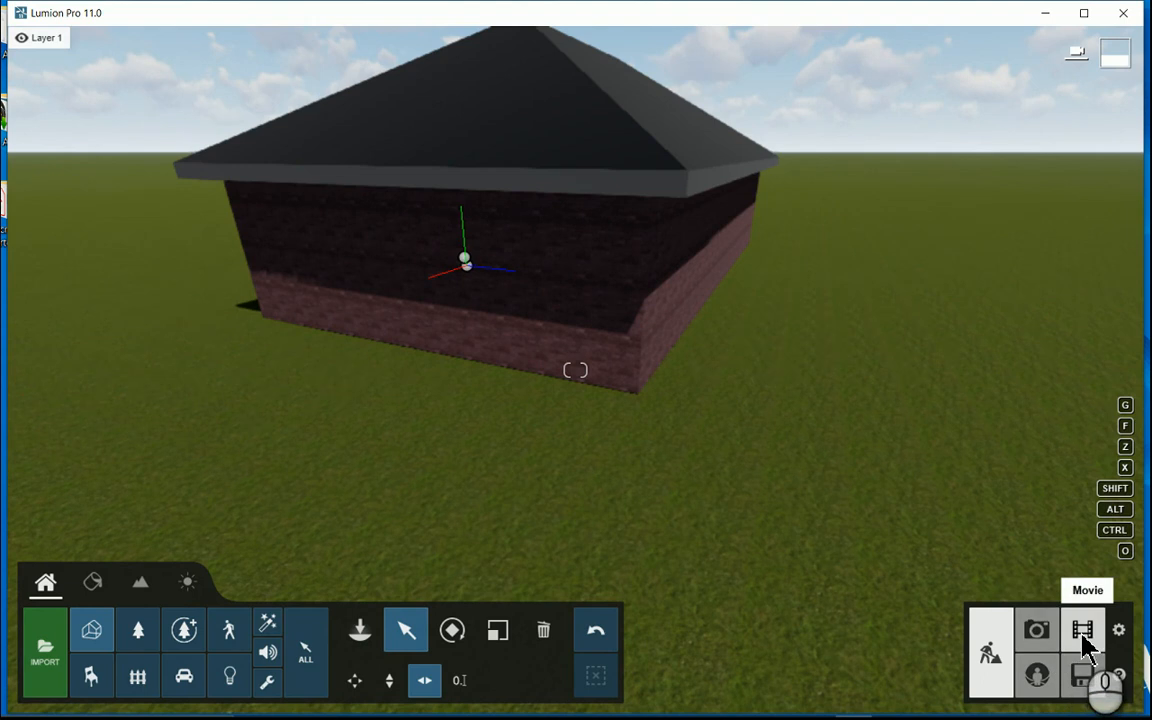
Step: Start a movie clip with one camera keyframe of the brick house and save it
click(1084, 628)
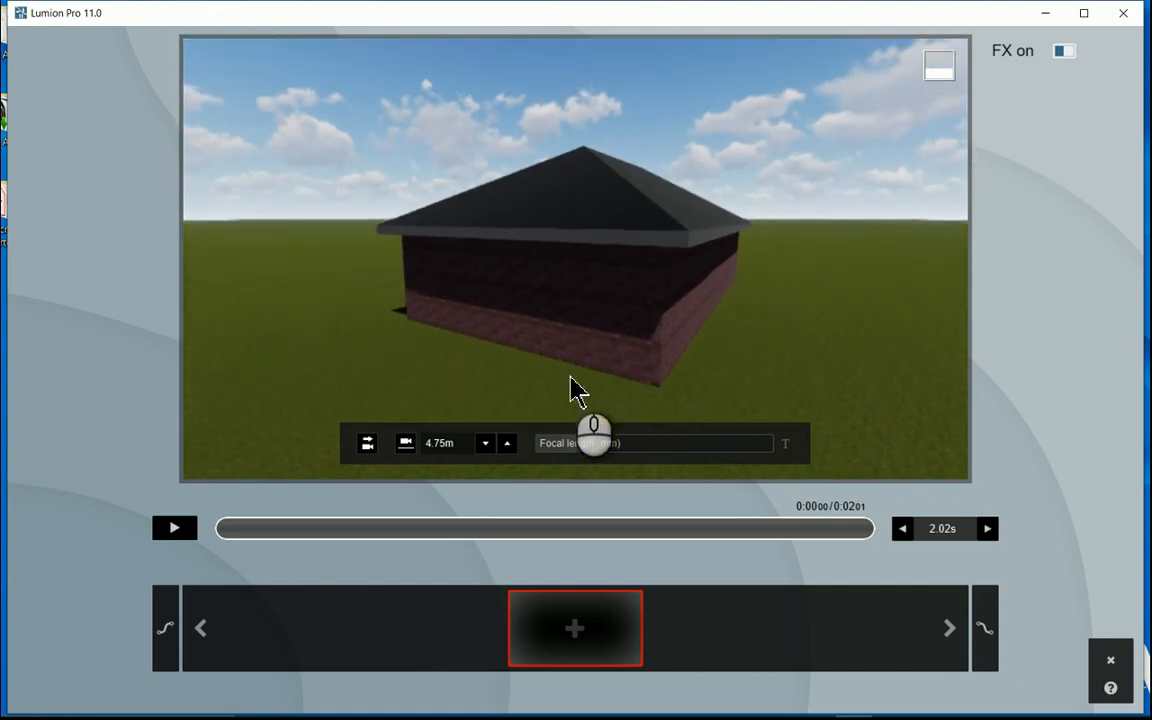
mouse_move(560, 648)
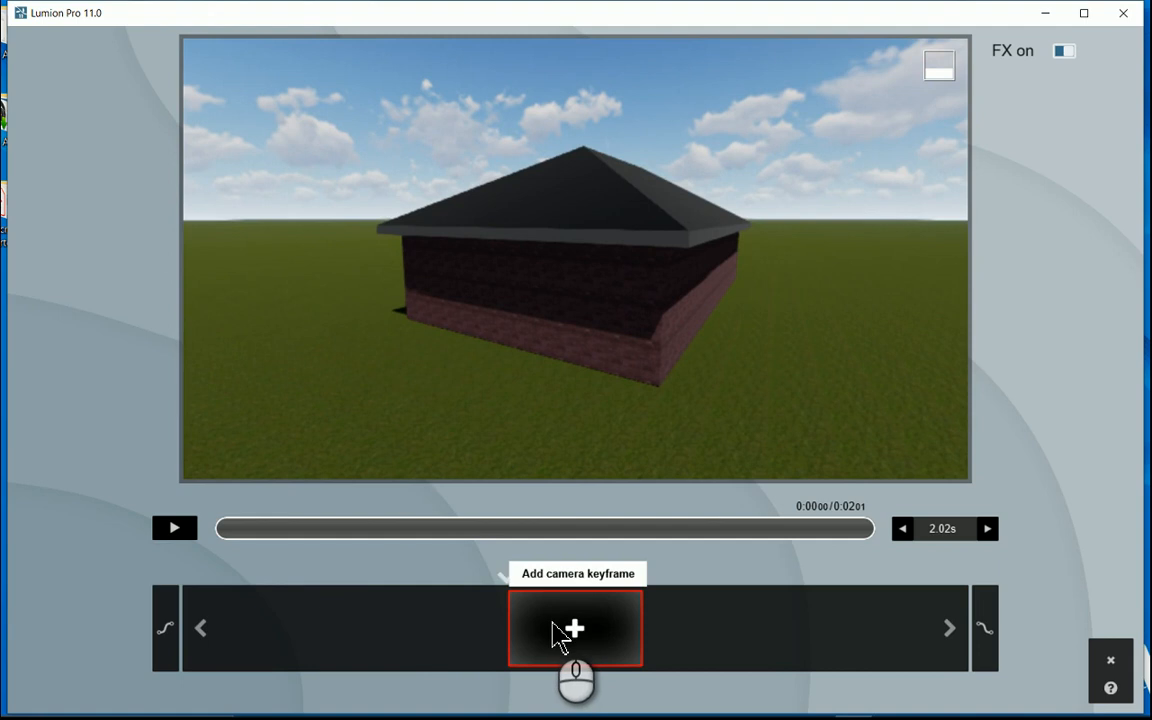
click(576, 630)
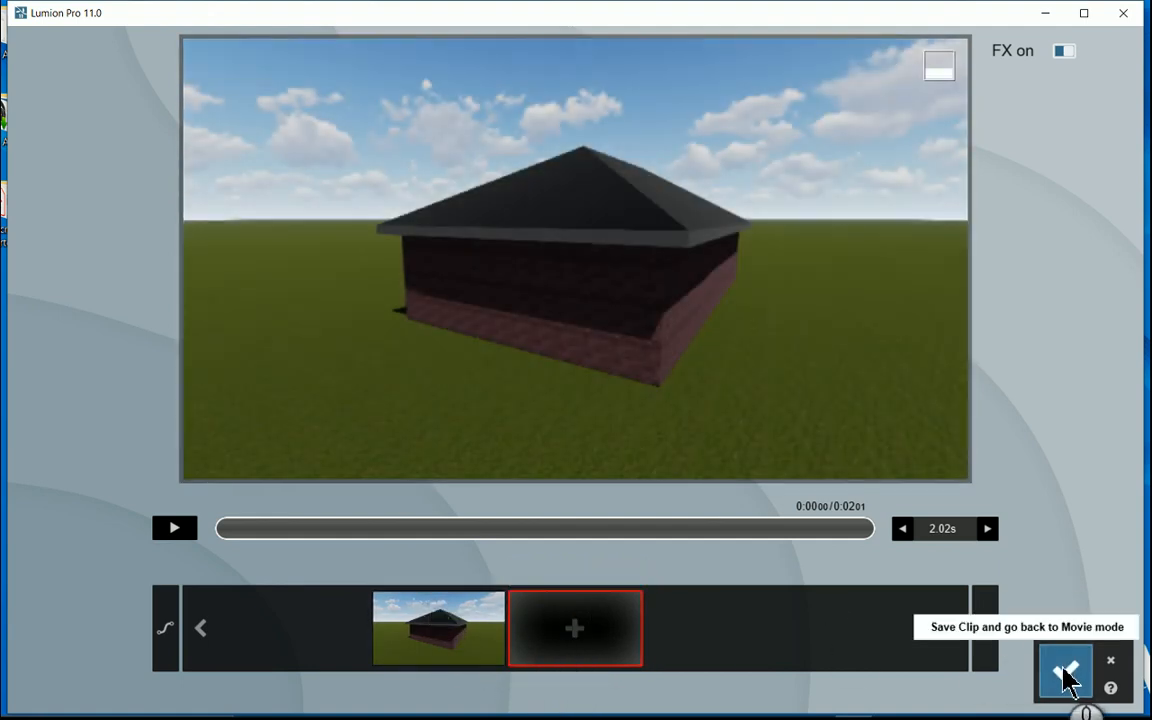
click(1072, 676)
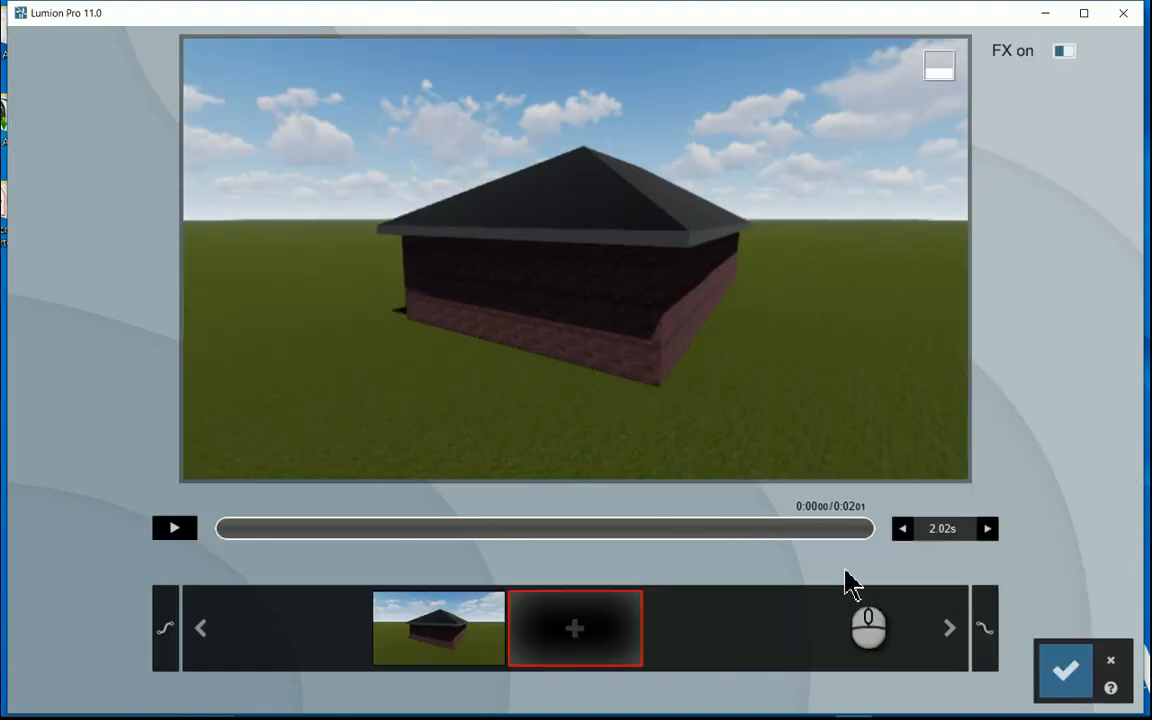
Step: Lengthen the movie clip to about 10.02 seconds
click(986, 532)
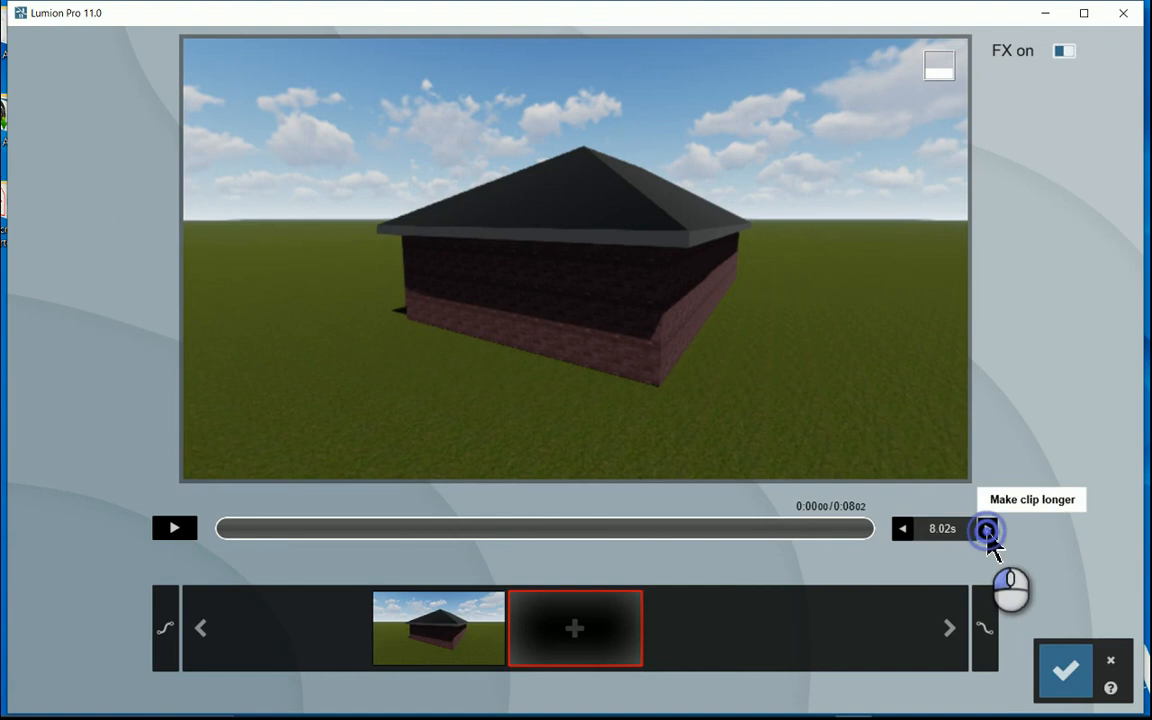
click(988, 532)
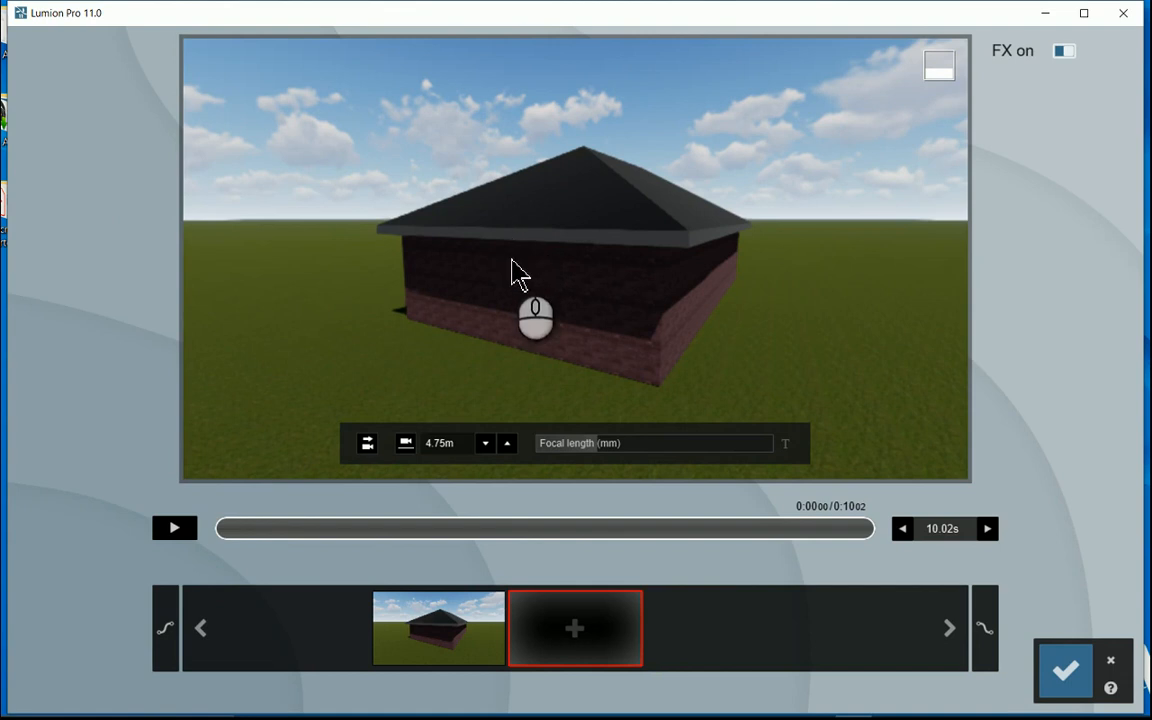
mouse_move(1068, 688)
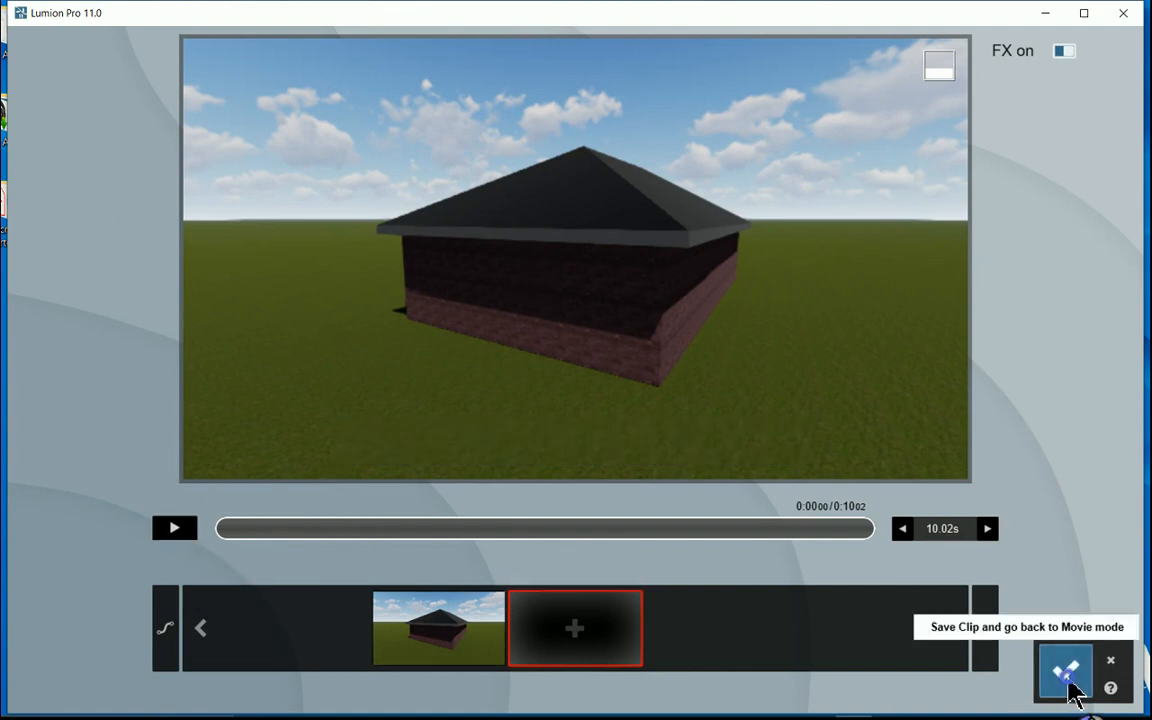
Step: Save the 10-second clip and add the Animated Phasing effect from the Featured FX
click(1068, 692)
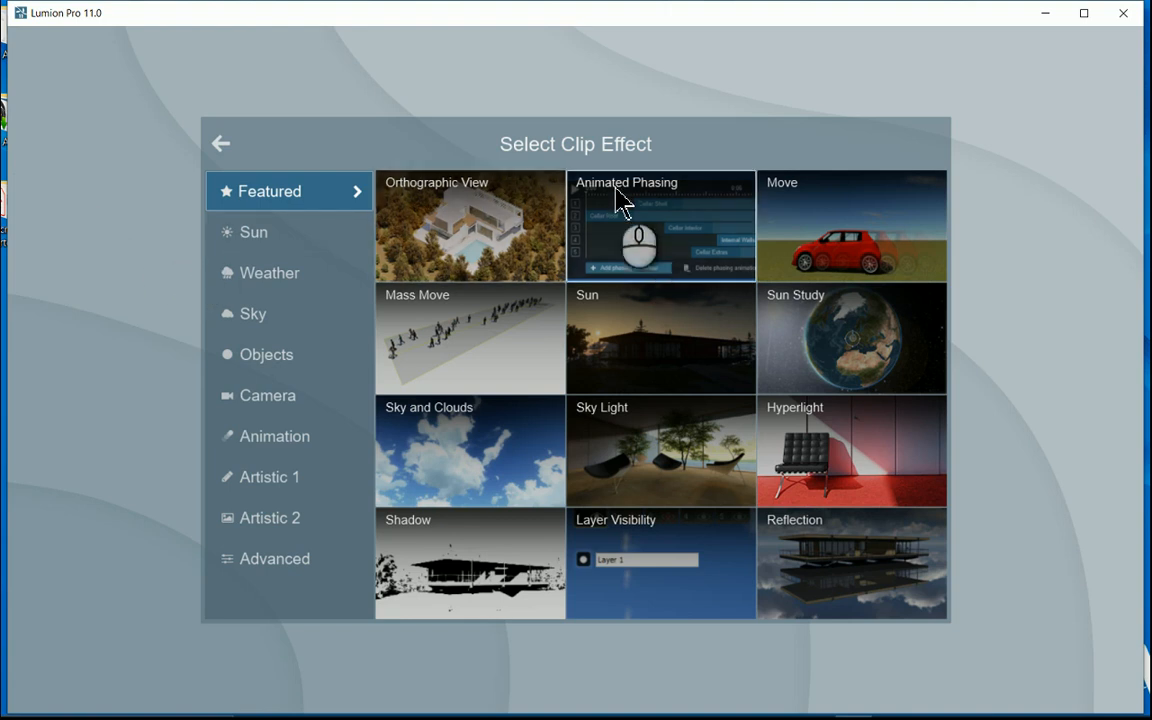
mouse_move(648, 226)
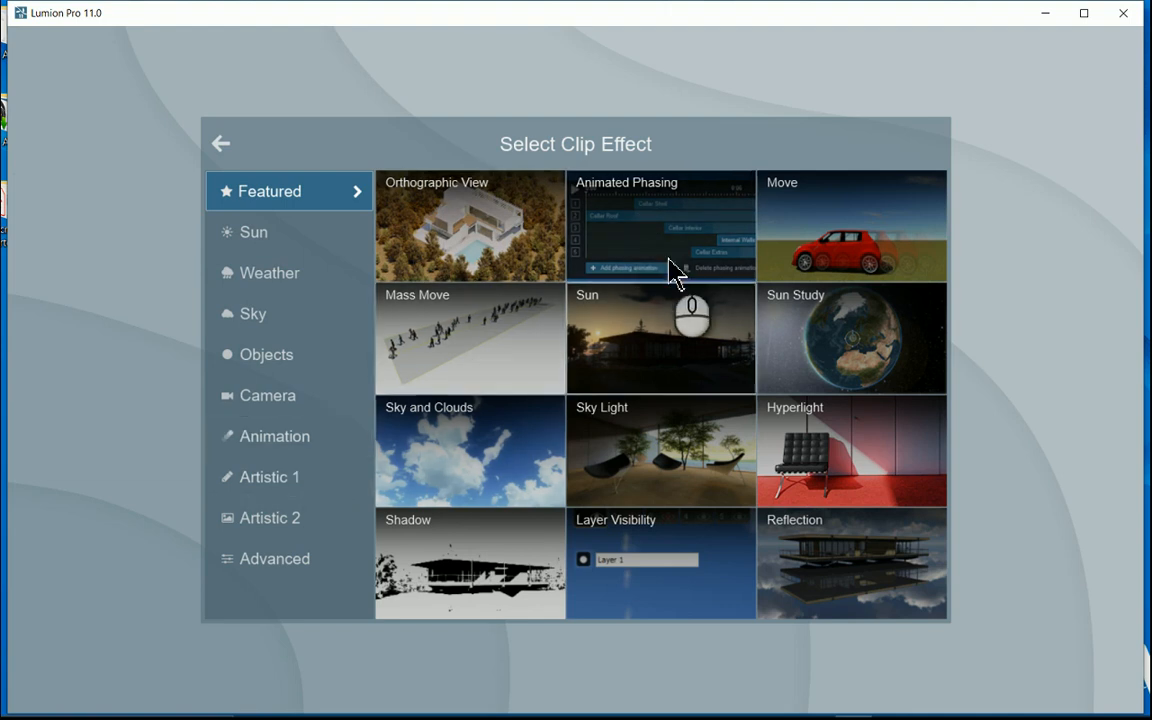
mouse_move(678, 240)
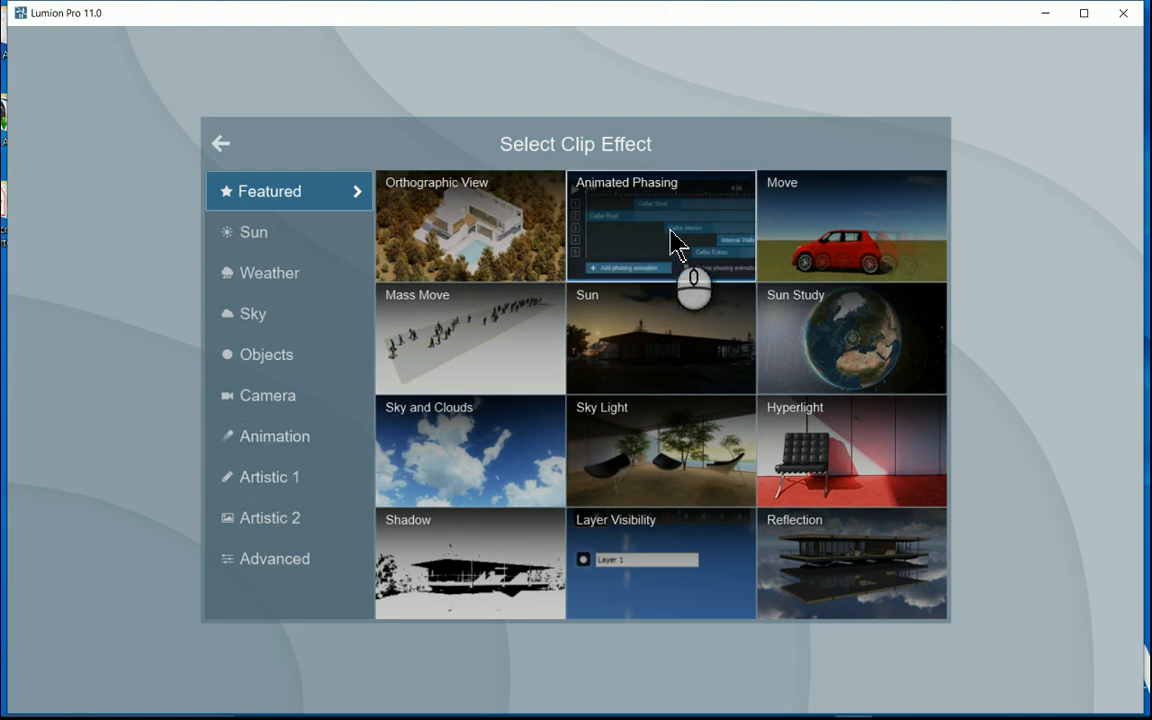
click(660, 224)
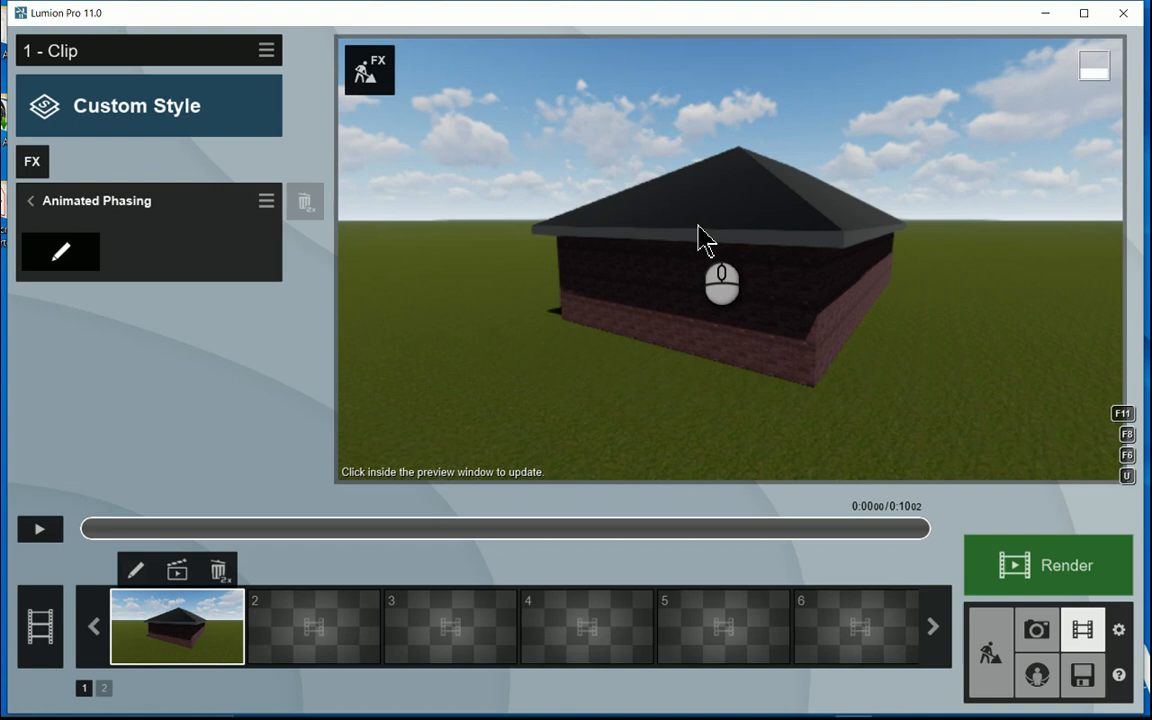
mouse_move(290, 260)
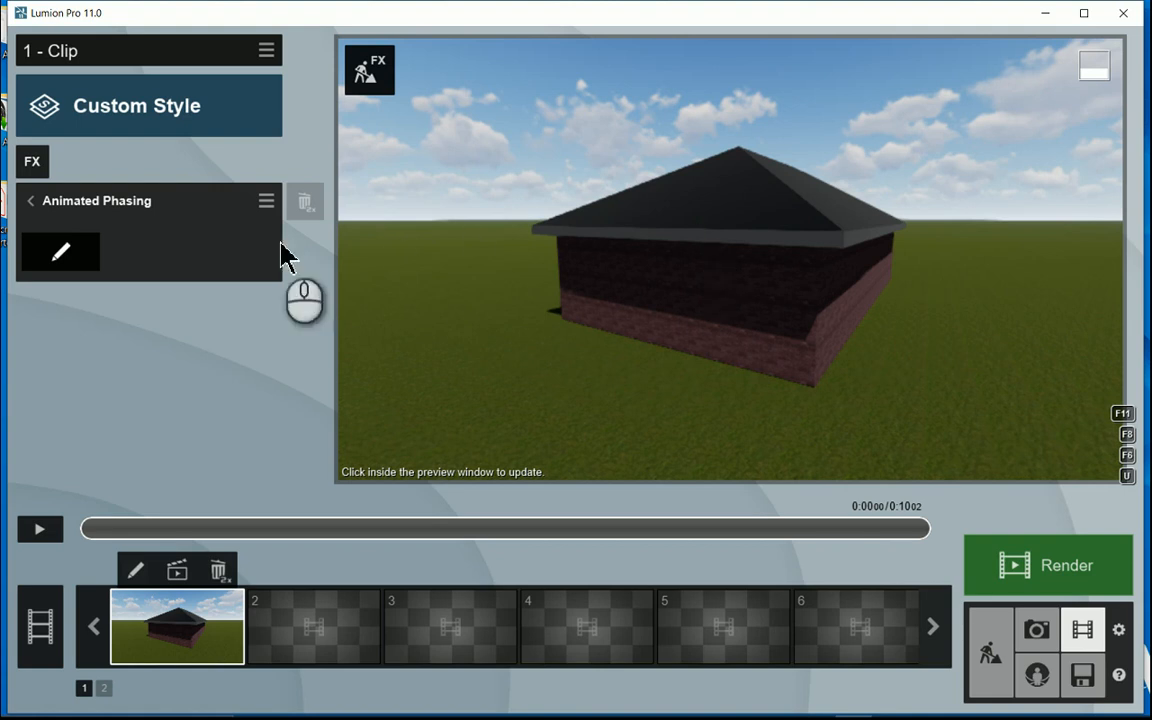
mouse_move(76, 262)
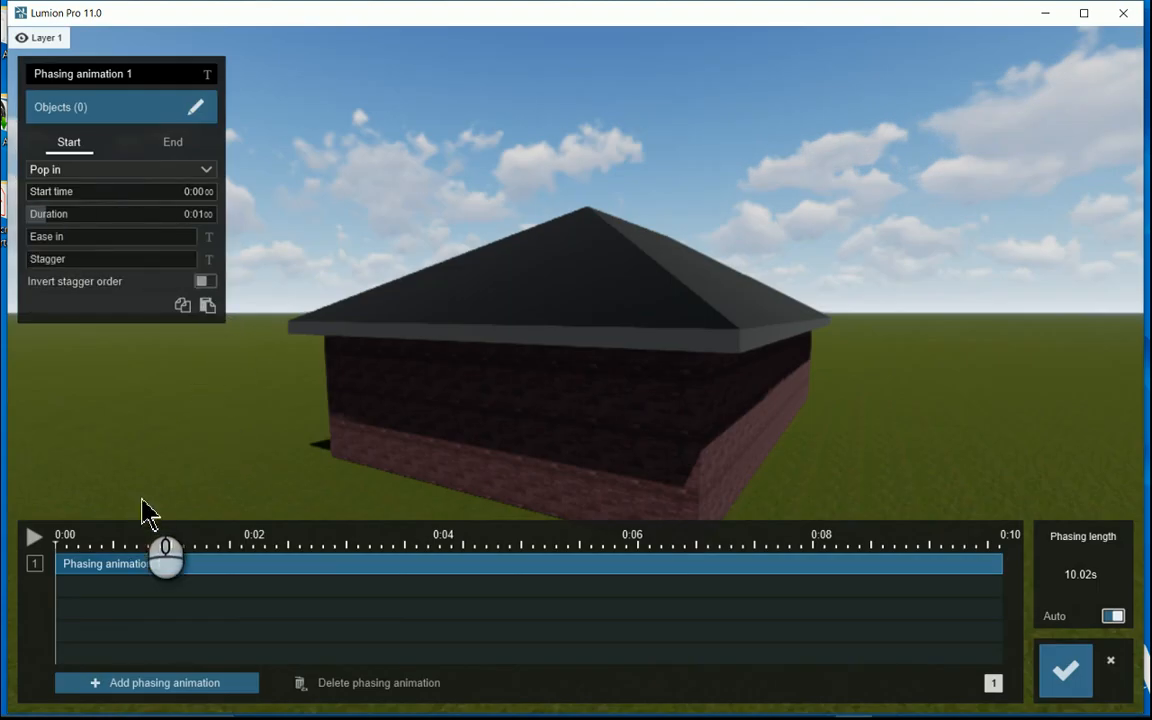
Step: Add phasing animations 2 and 3 and stagger the start times and durations of all three
drag(164, 556, 1010, 544)
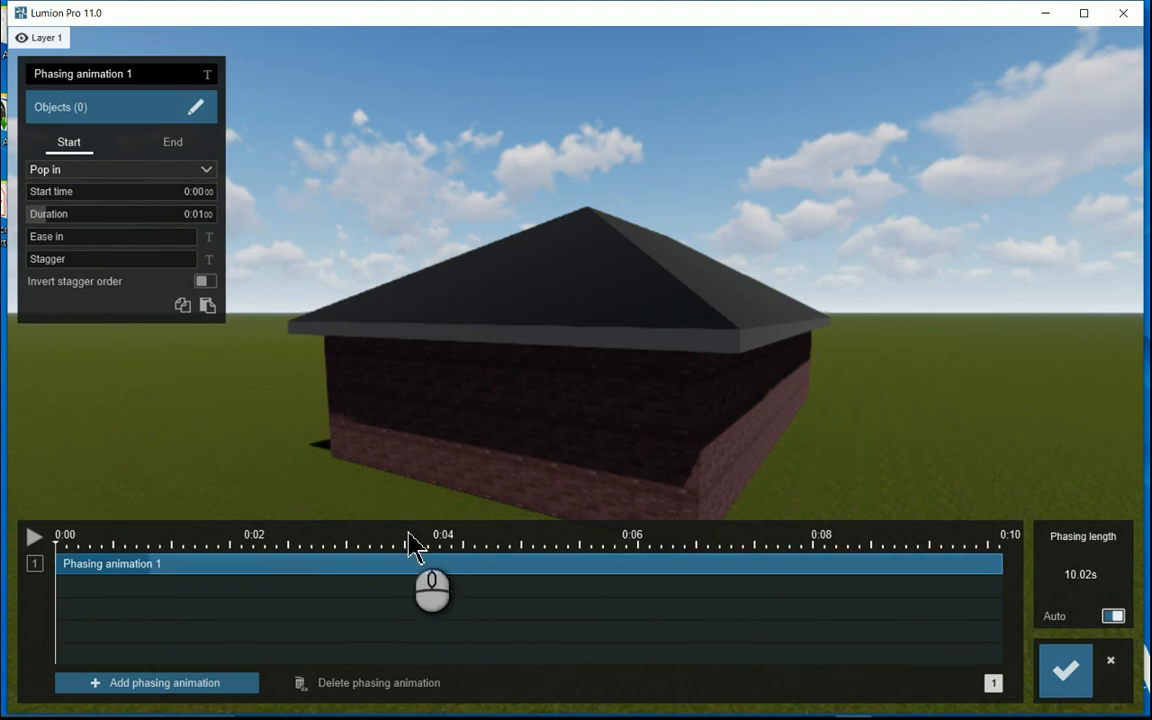
mouse_move(180, 700)
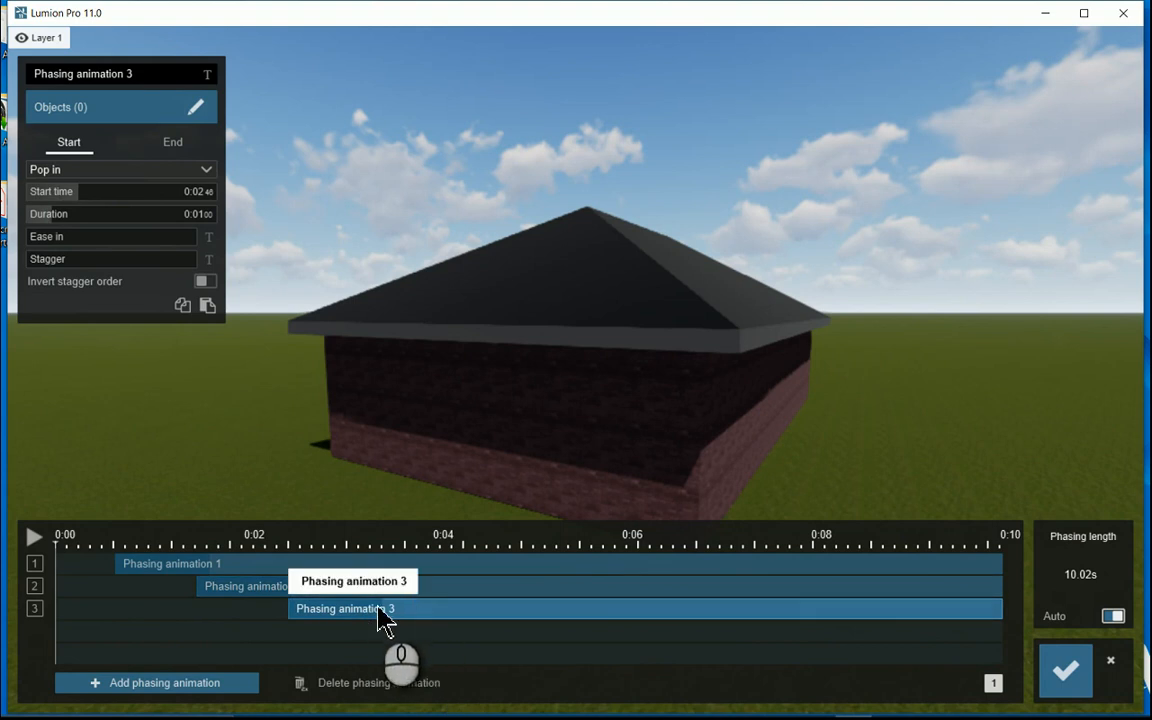
click(172, 564)
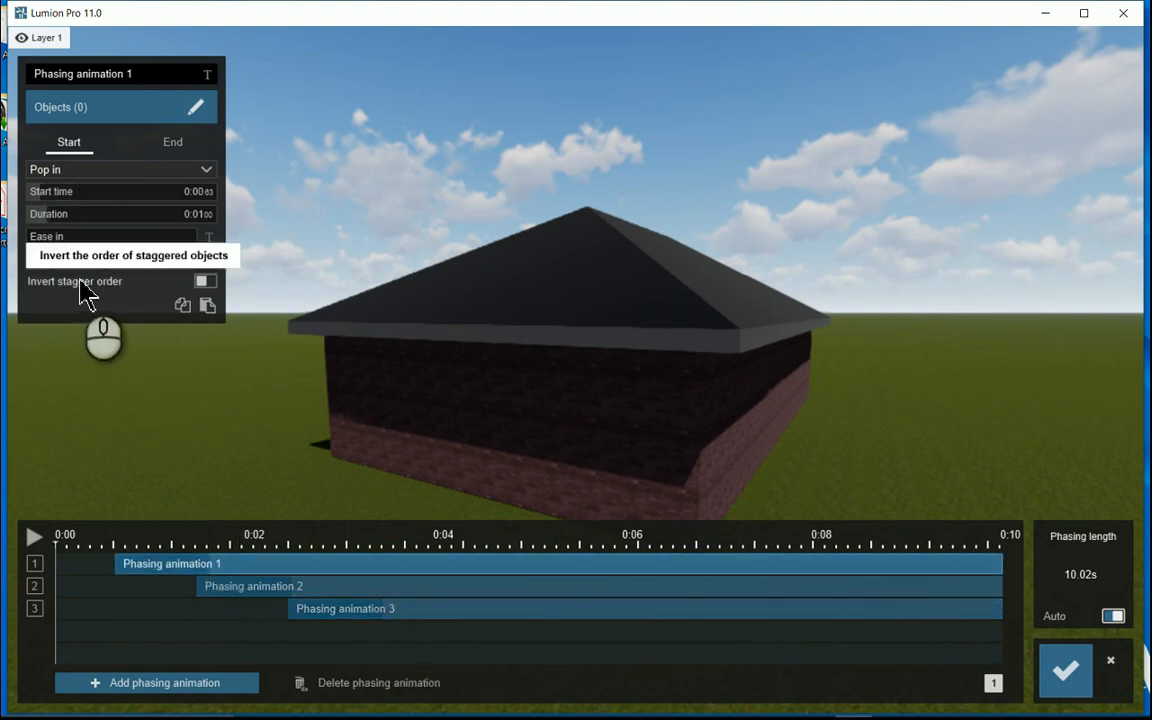
mouse_move(96, 300)
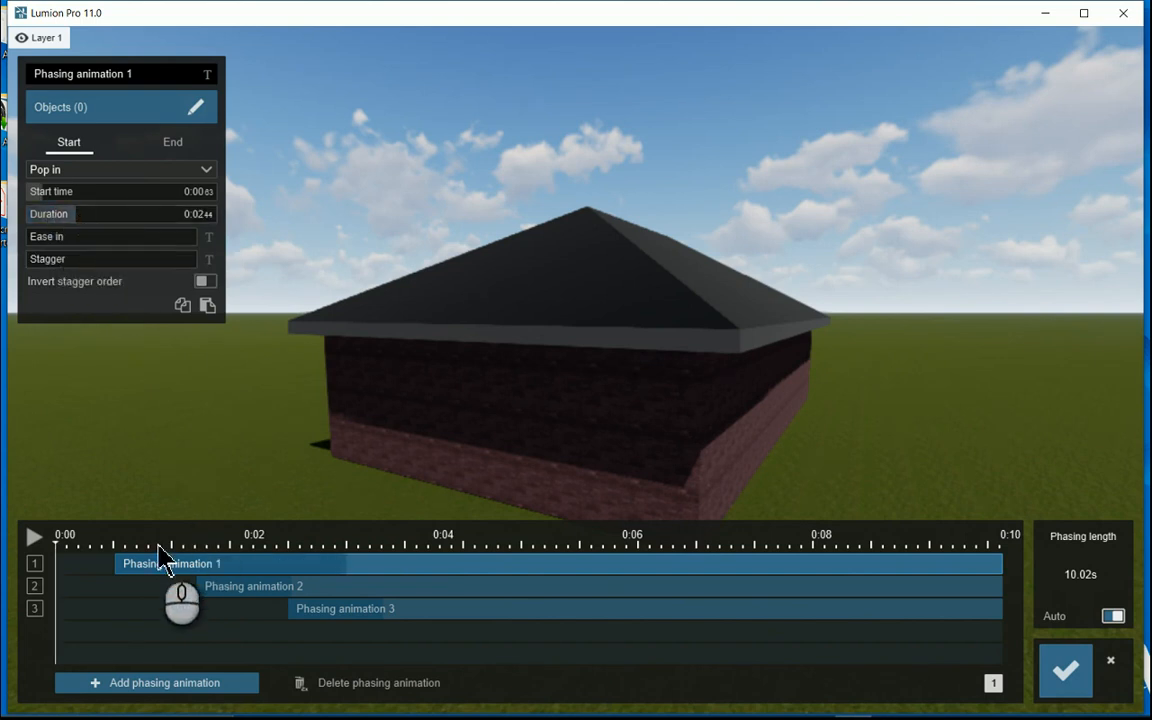
click(254, 586)
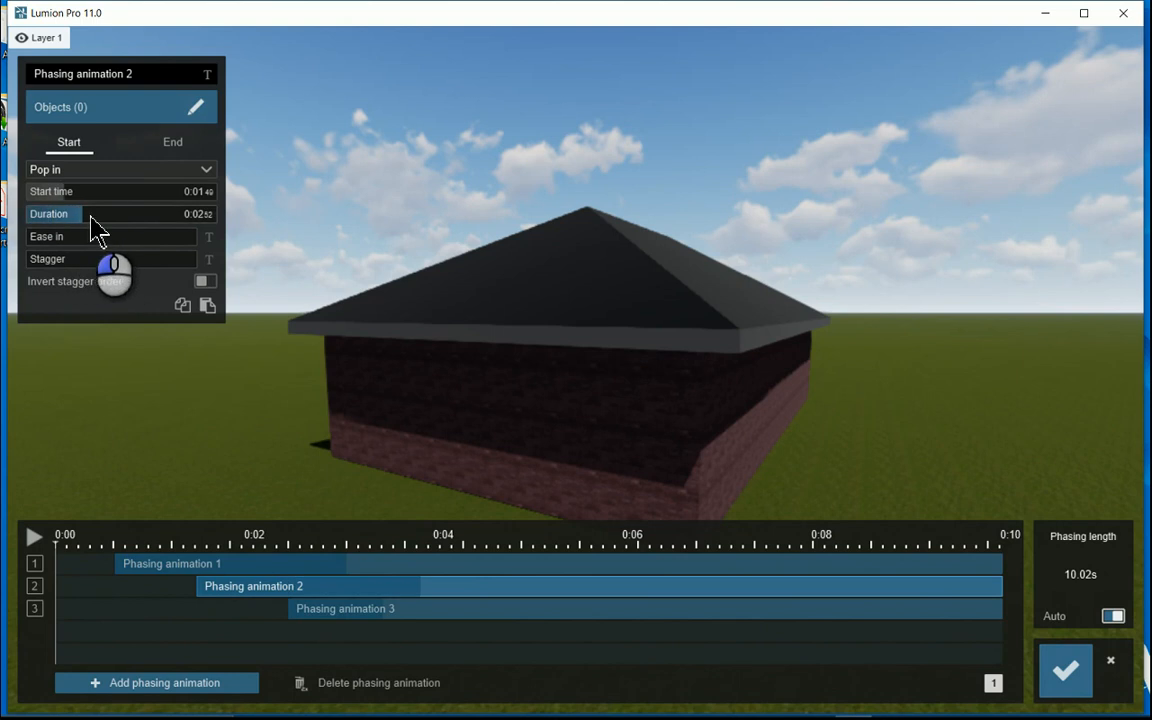
click(348, 608)
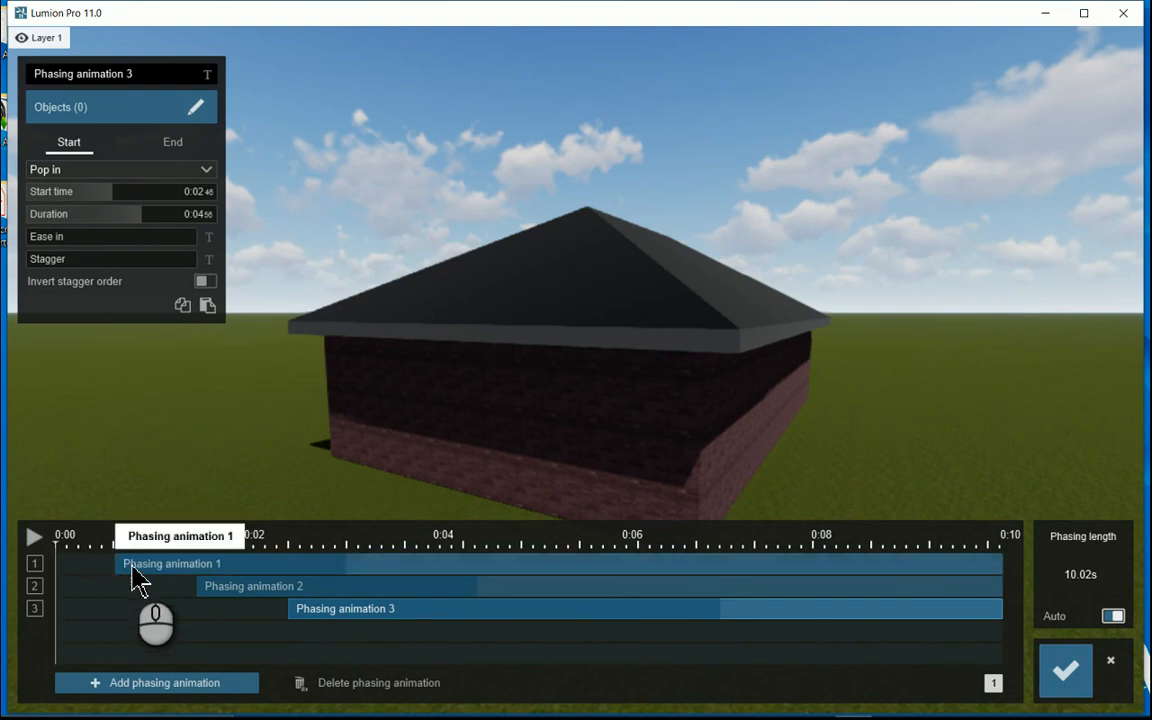
click(180, 564)
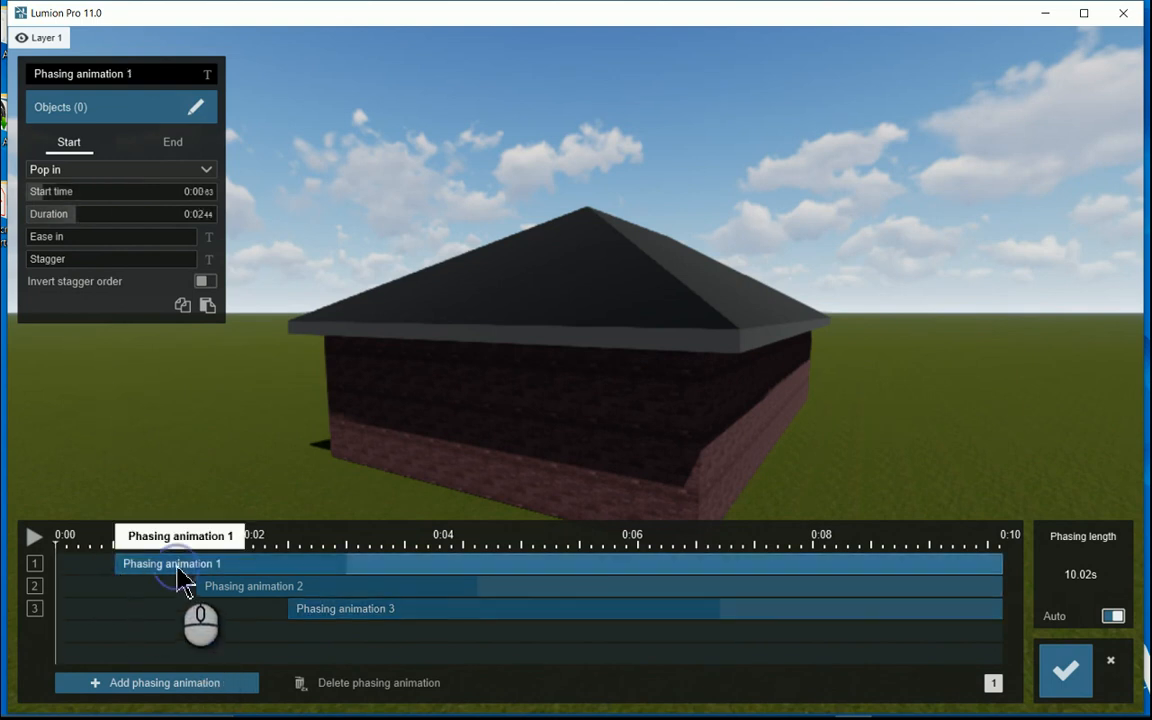
mouse_move(384, 572)
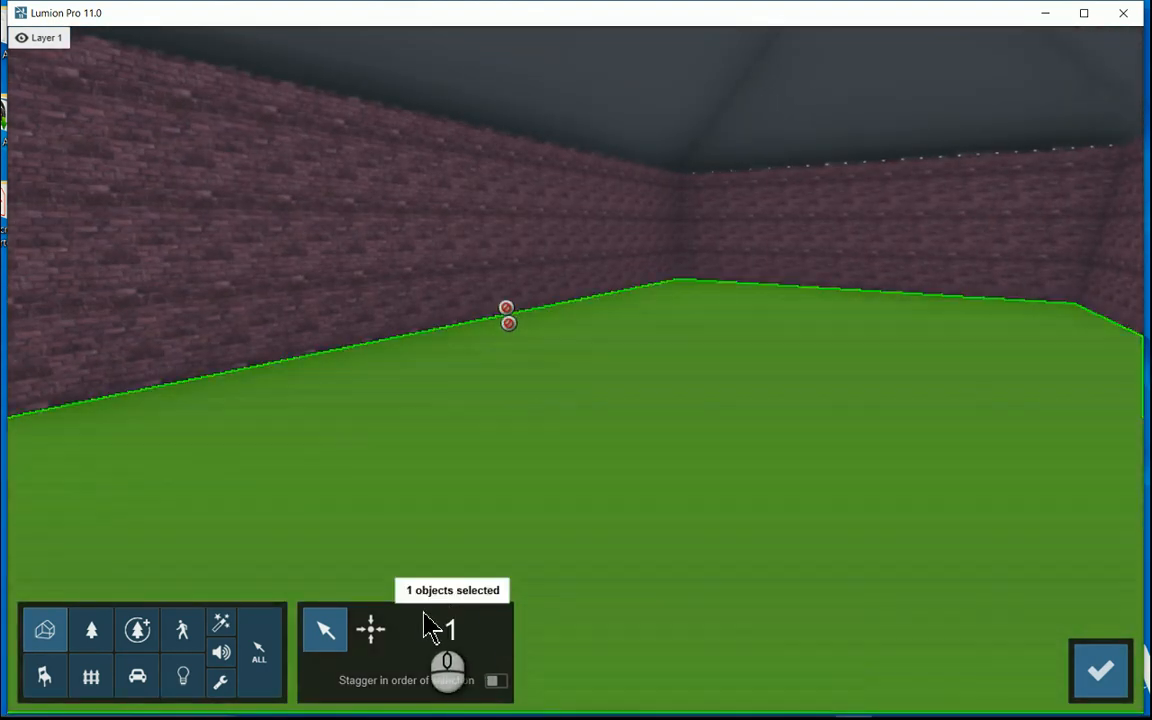
Step: Assign the floor to the first phasing animation and pick objects for the next one
click(1100, 676)
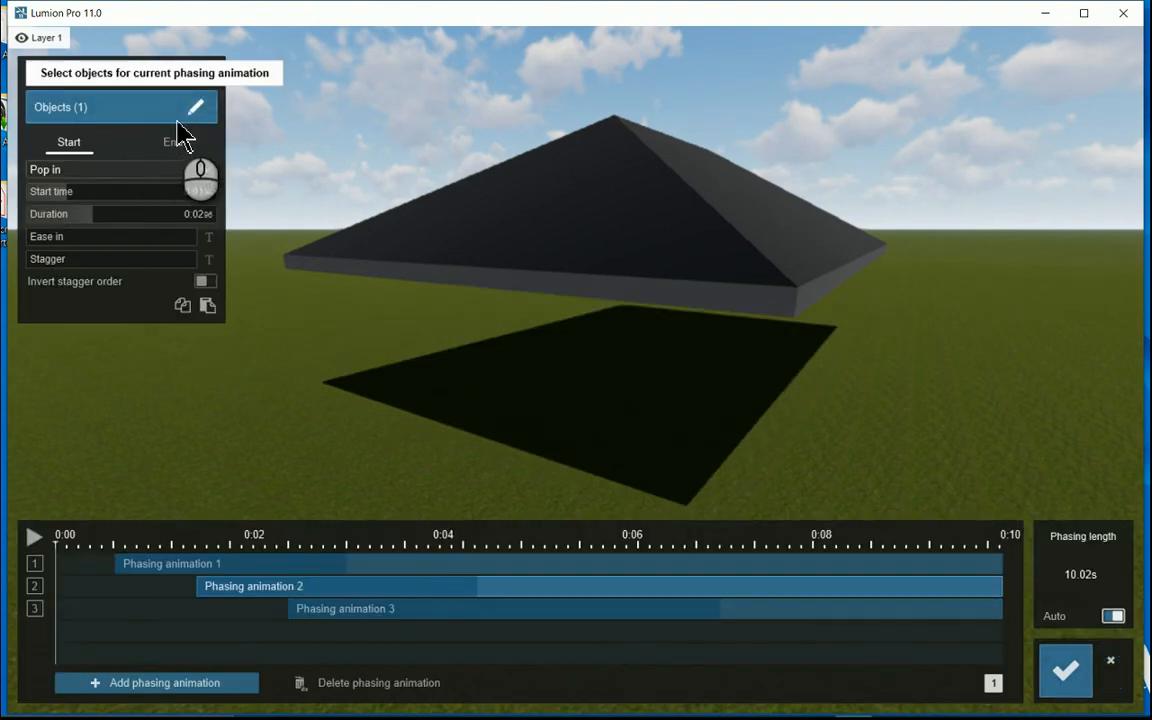
click(344, 608)
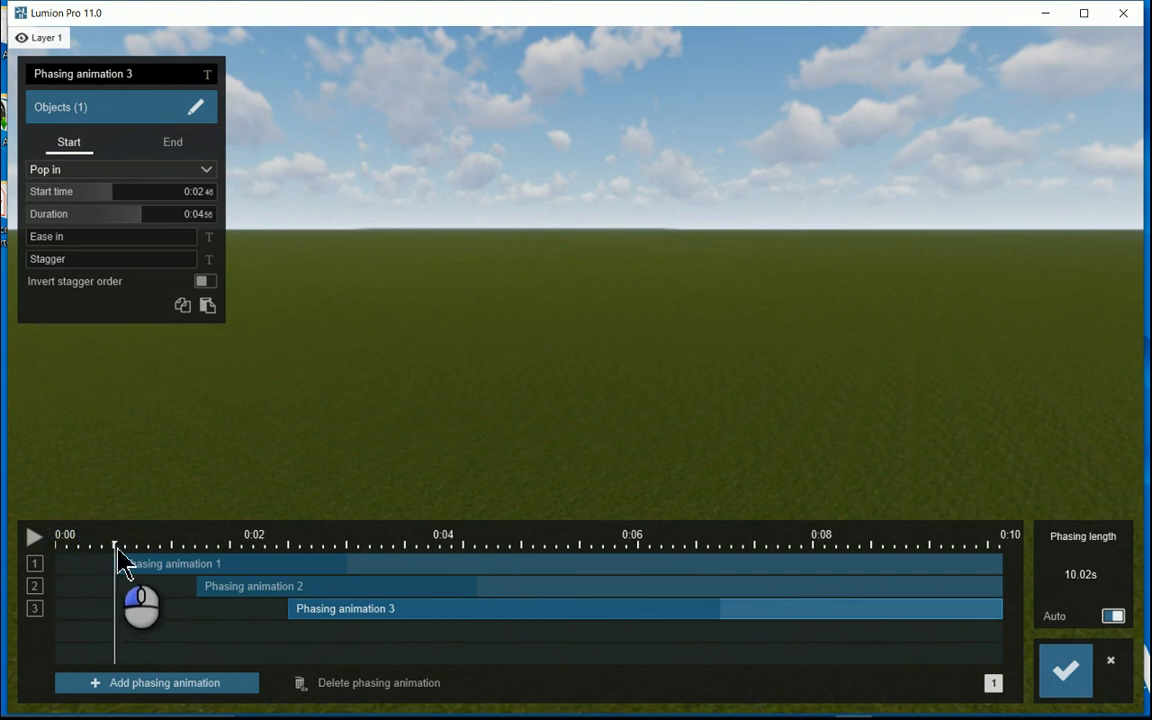
Step: Set Phasing animation 3's start effect to Sky drop, invisible before start, and preview it
drag(118, 558, 196, 558)
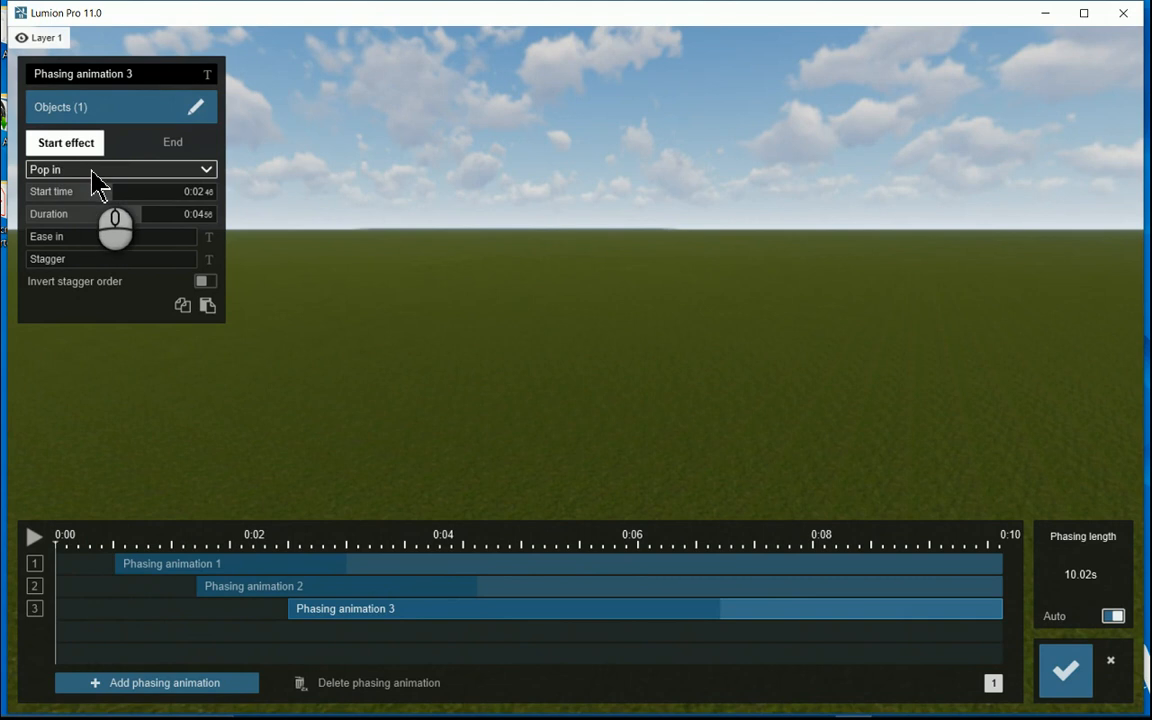
click(170, 564)
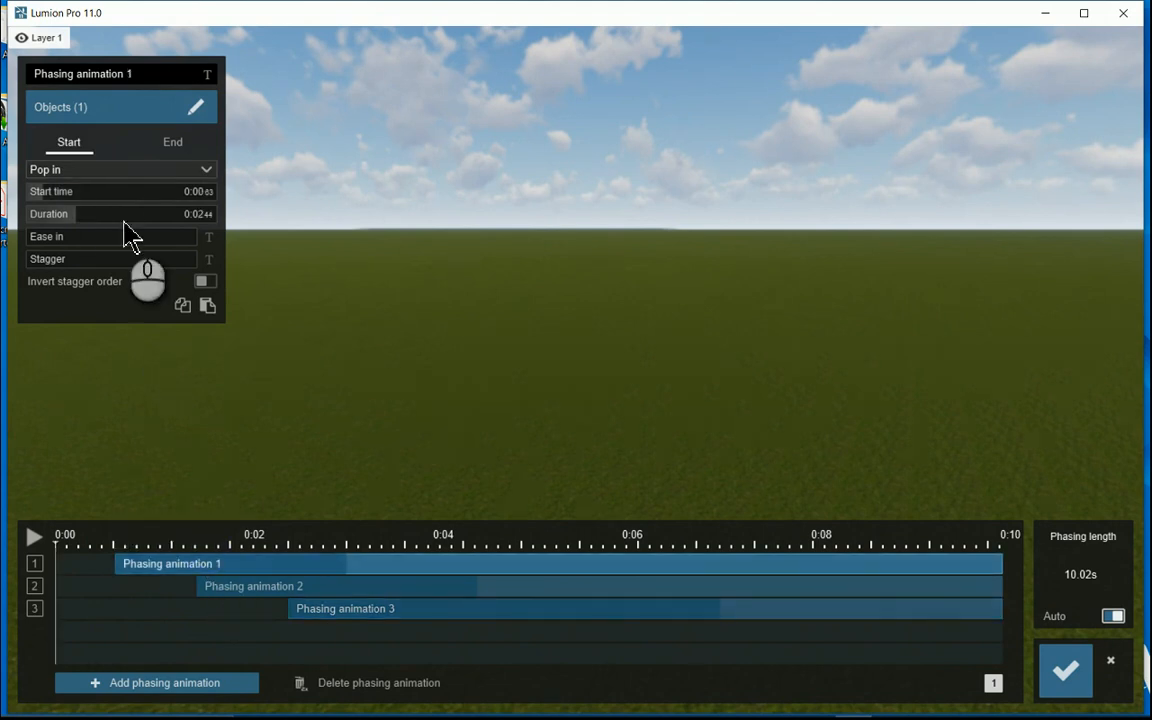
click(120, 168)
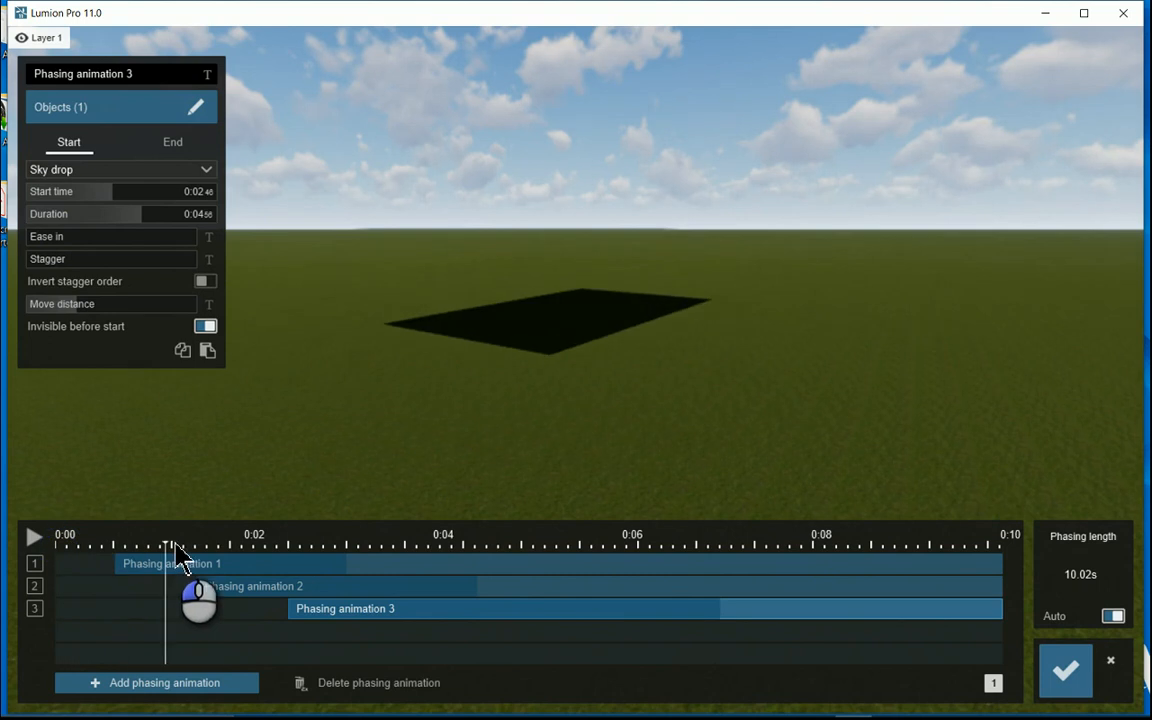
drag(176, 544, 324, 544)
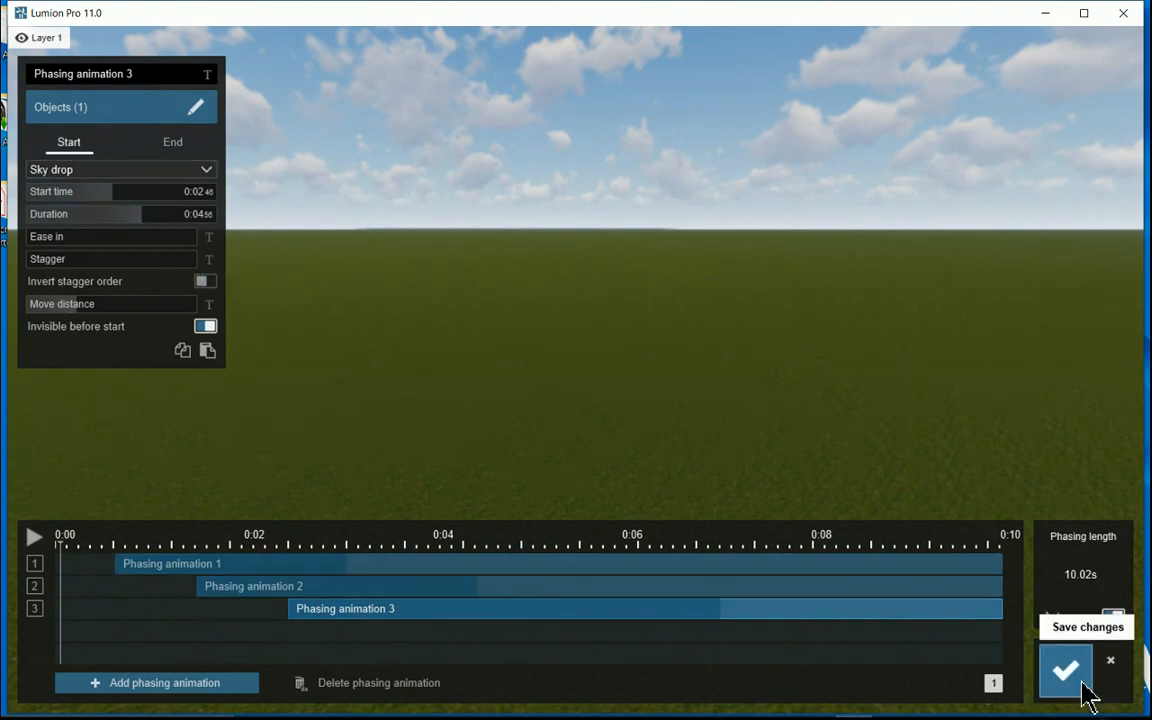
Step: Confirm the phasing changes and preview the clip of the building dropping into place
click(1064, 672)
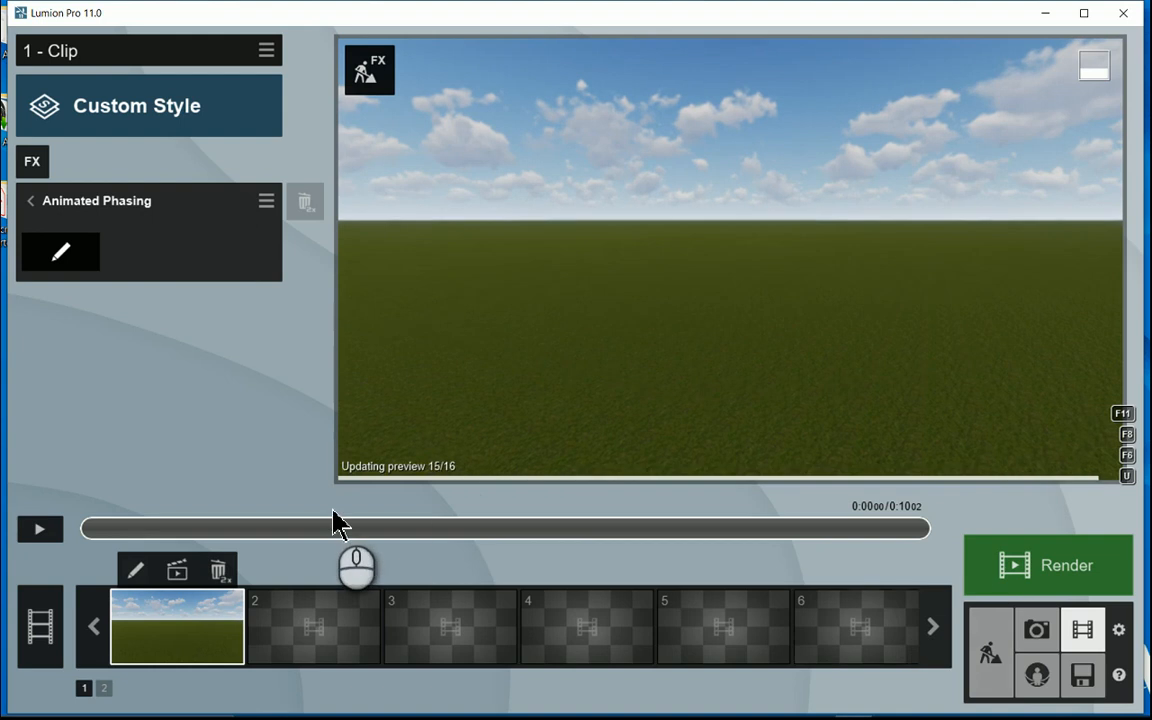
click(40, 530)
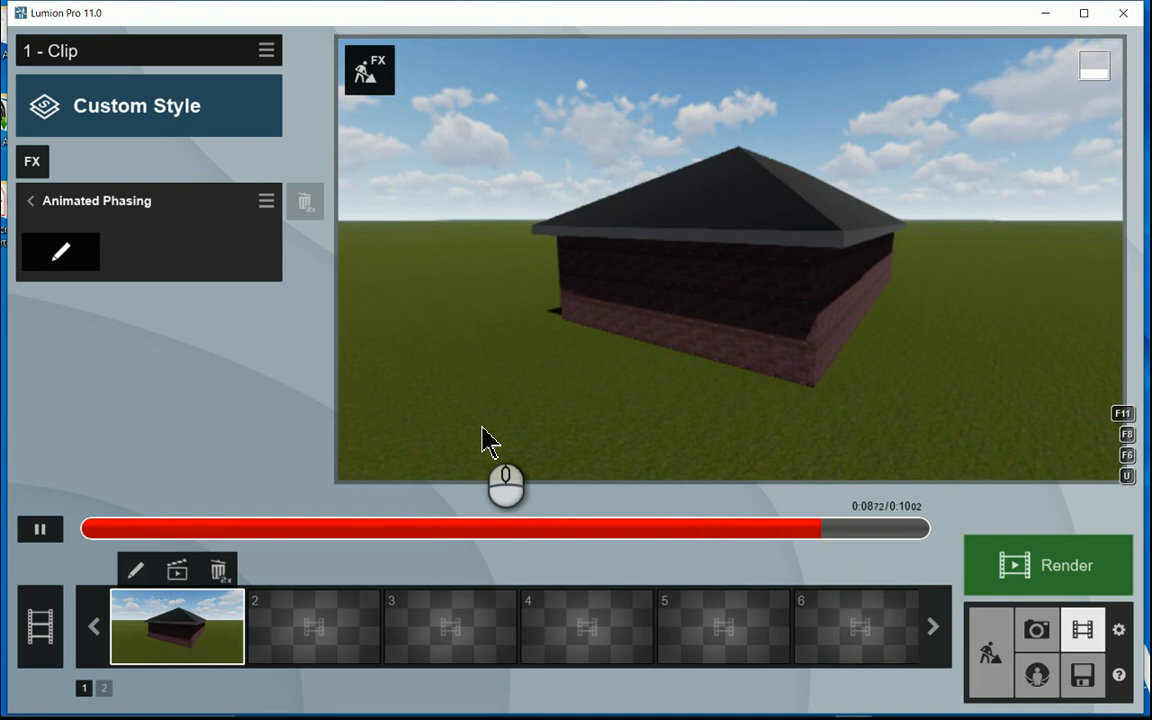
click(40, 528)
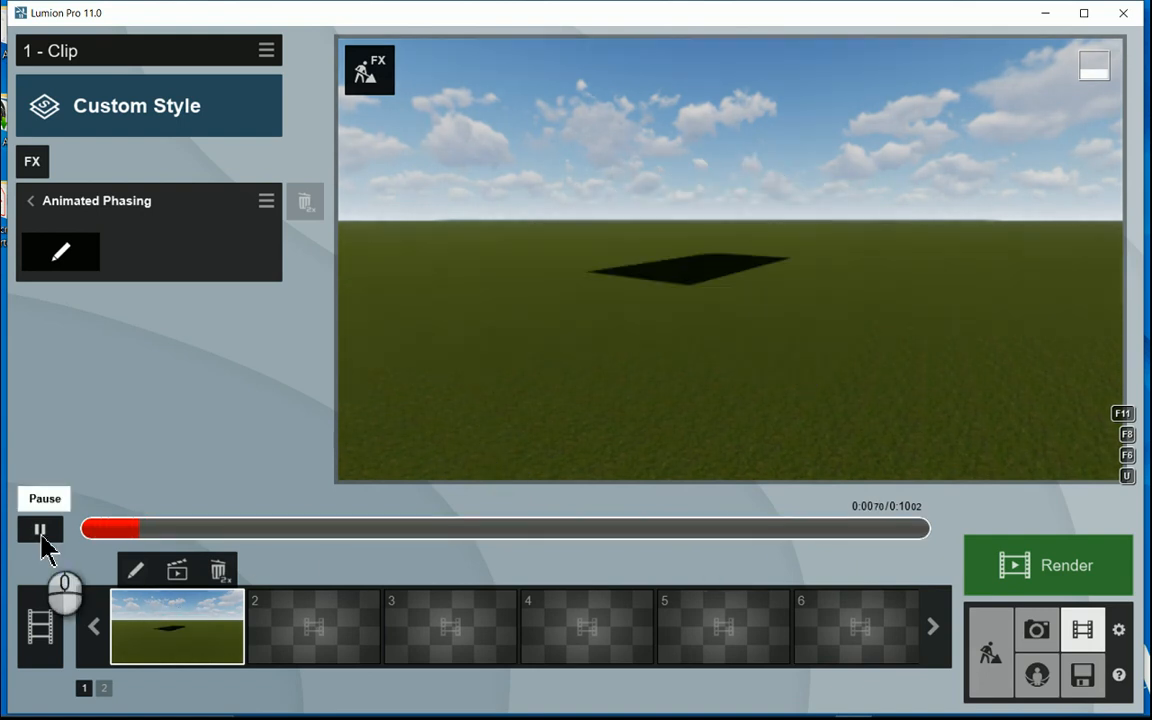